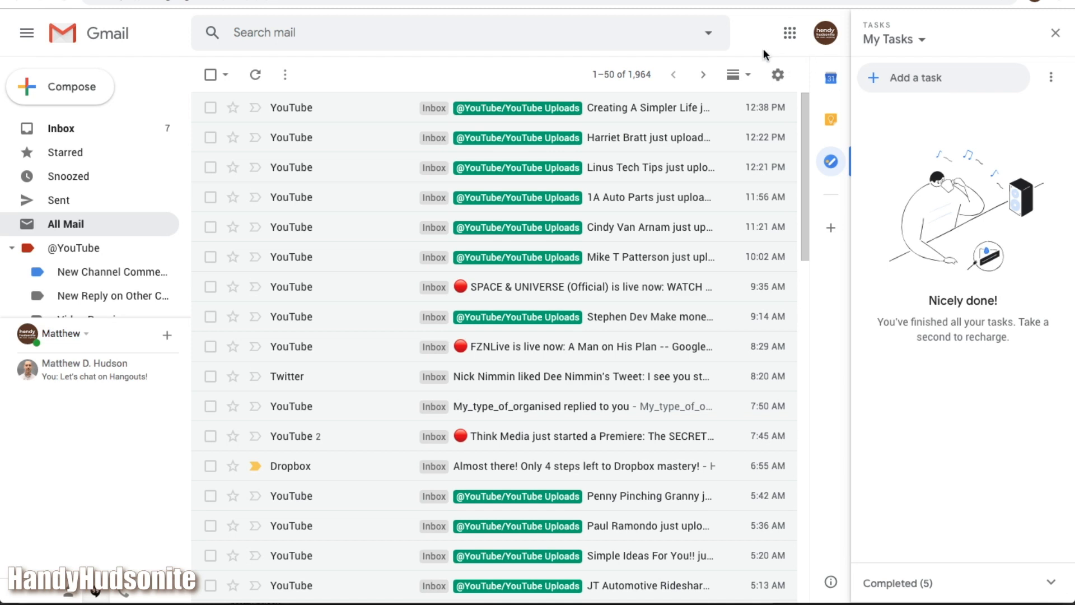
{"action": "mouse_move", "coordinate": [754, 44]}
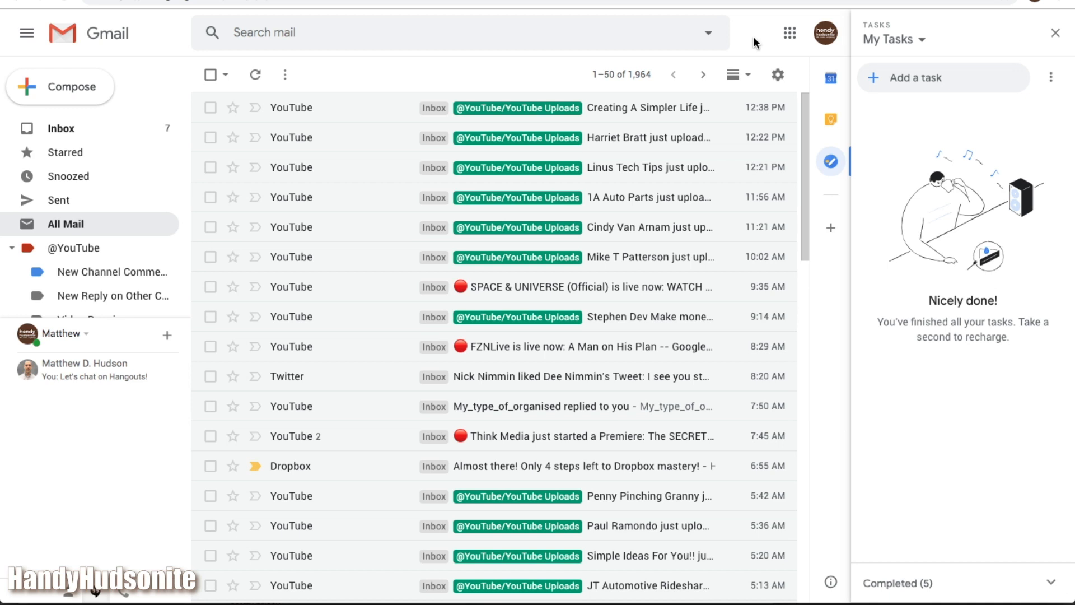
{"action": "mouse_move", "coordinate": [748, 38]}
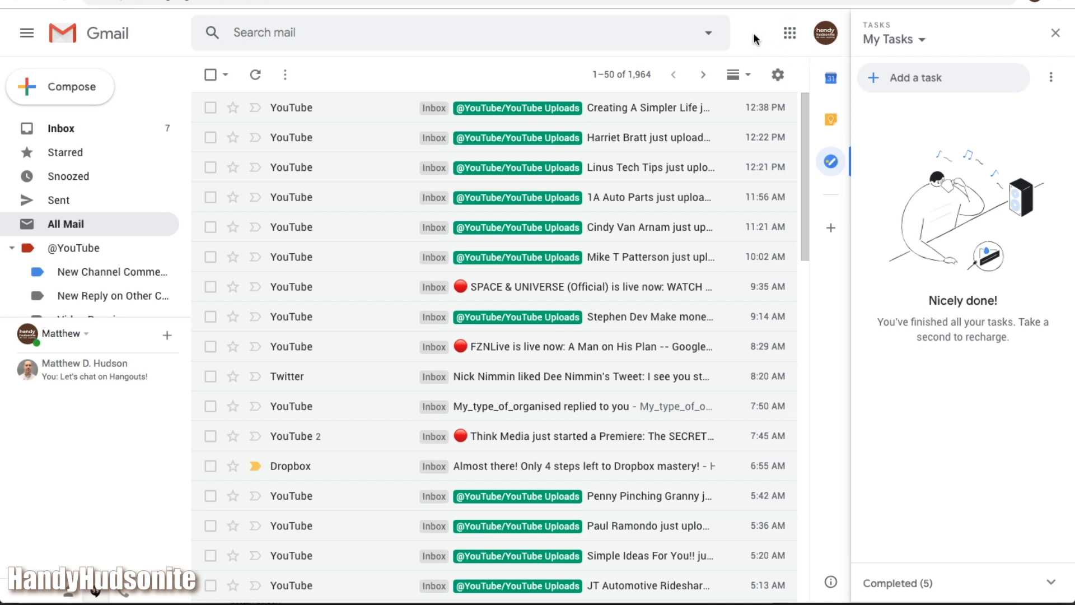
{"action": "mouse_move", "coordinate": [379, 56]}
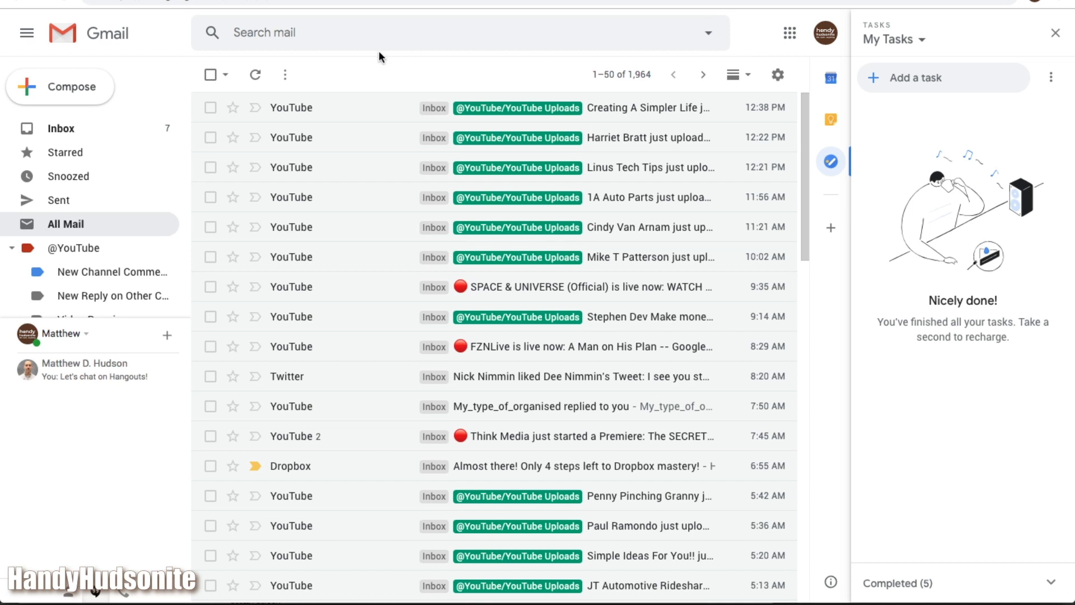
{"action": "mouse_move", "coordinate": [479, 62]}
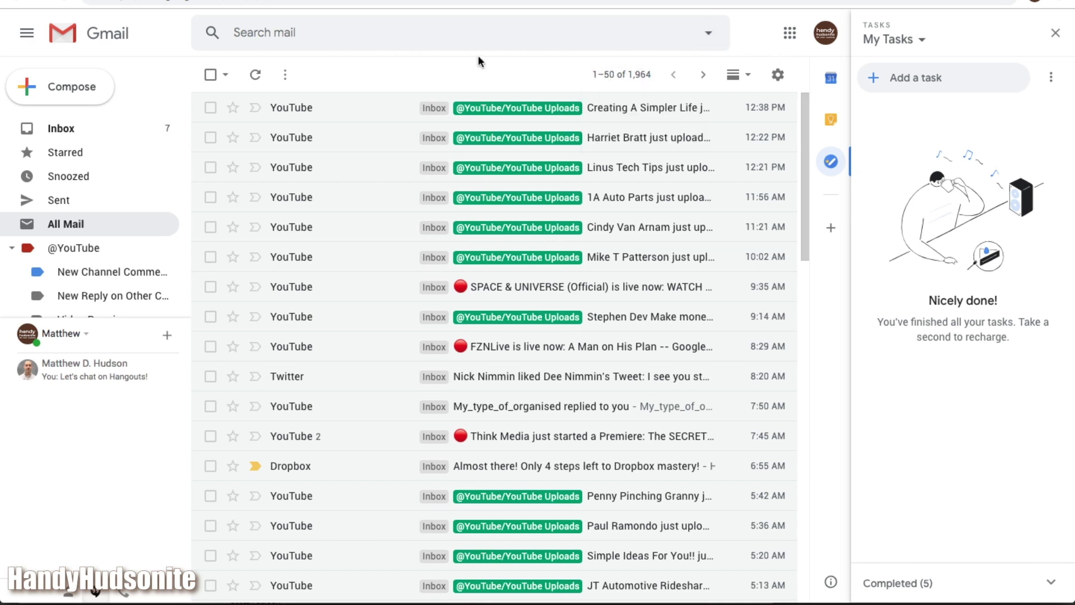
{"action": "mouse_move", "coordinate": [470, 183]}
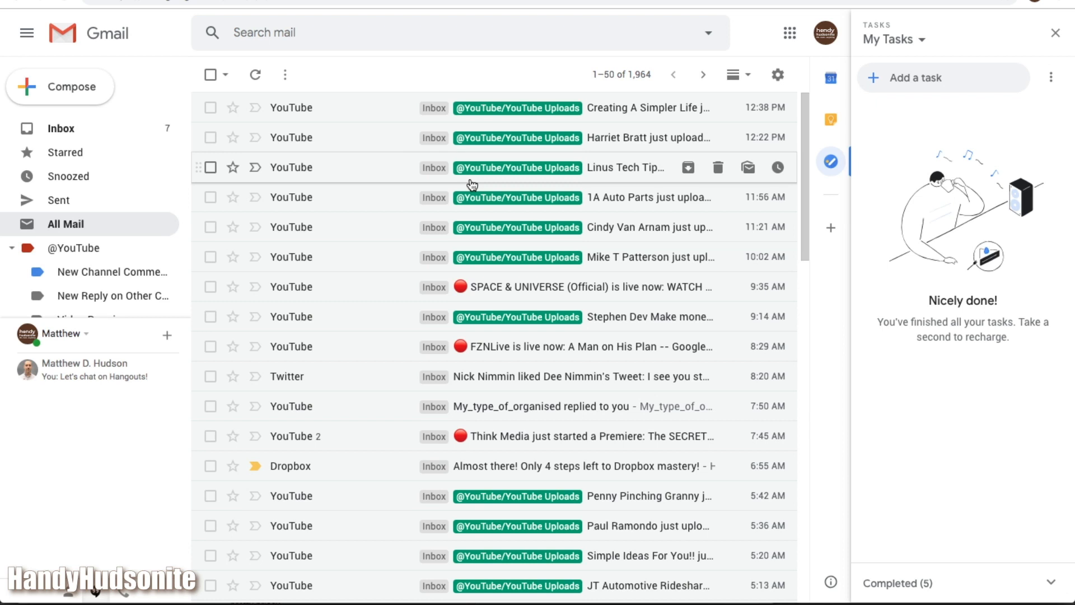
{"action": "mouse_move", "coordinate": [335, 317]}
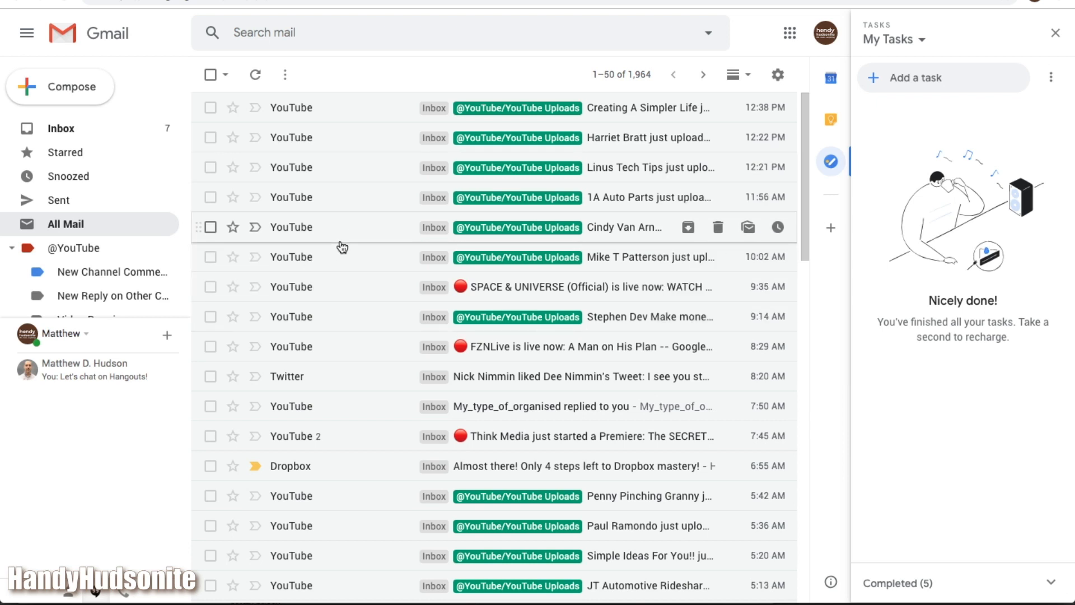
{"action": "mouse_move", "coordinate": [342, 290]}
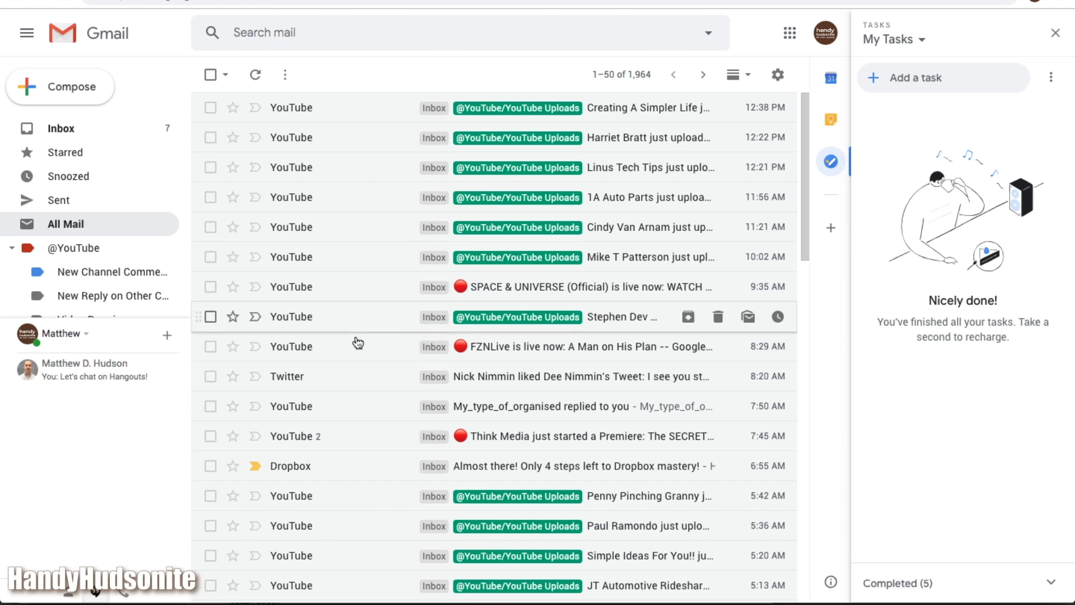
{"action": "mouse_move", "coordinate": [349, 407]}
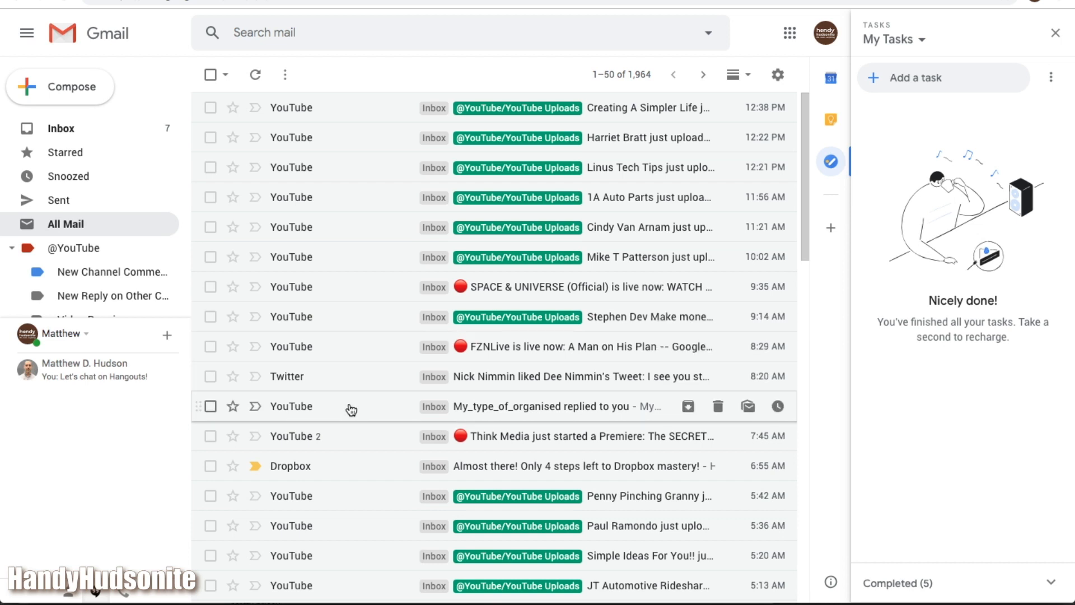
Scroll down the Gmail list toward older messages.
{"action": "scroll", "scroll_direction": "down", "scroll_amount": 3}
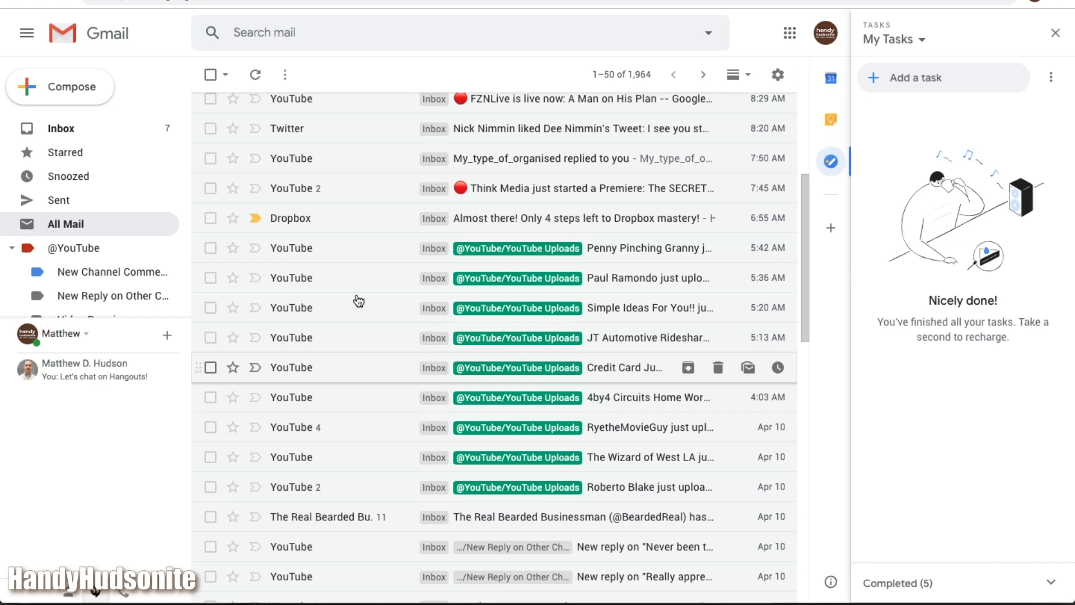
{"action": "mouse_move", "coordinate": [356, 296]}
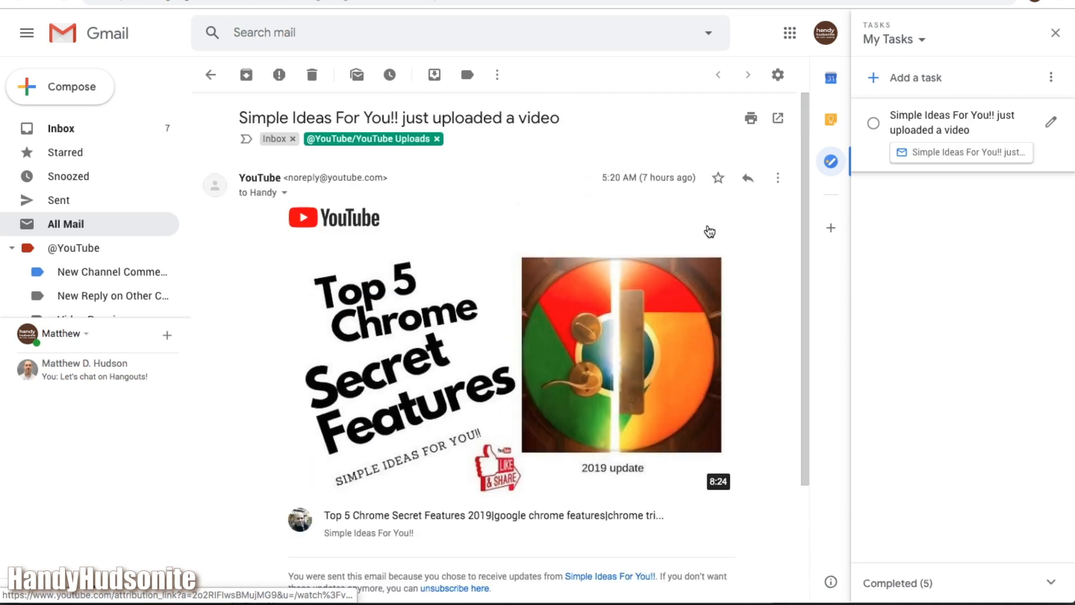
Open the saved Simple Ideas task's details using its pencil icon.
{"action": "left_click", "coordinate": [874, 122]}
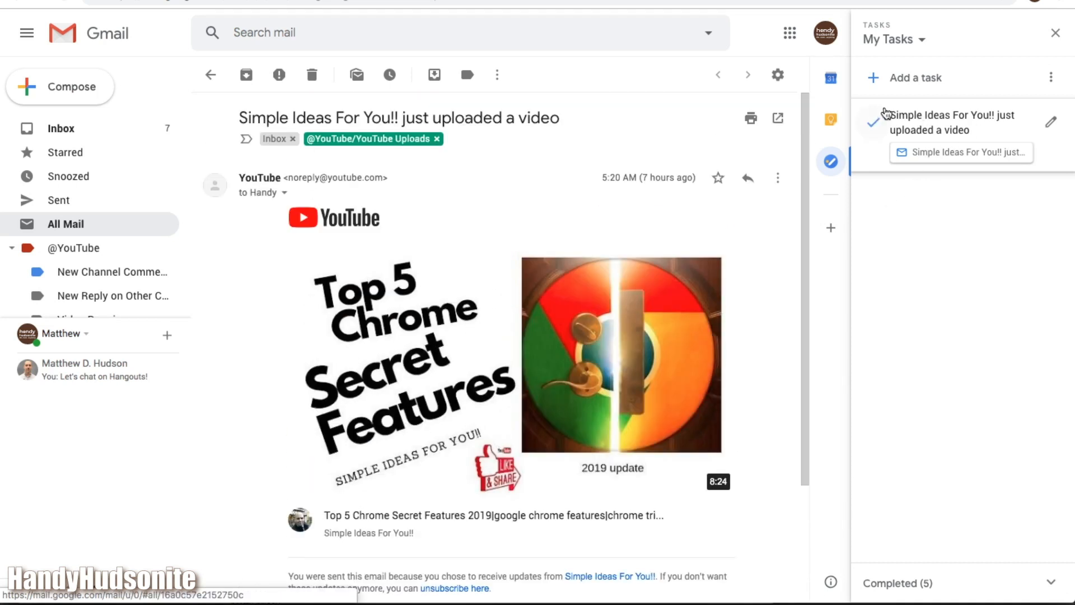
{"action": "left_click", "coordinate": [874, 122]}
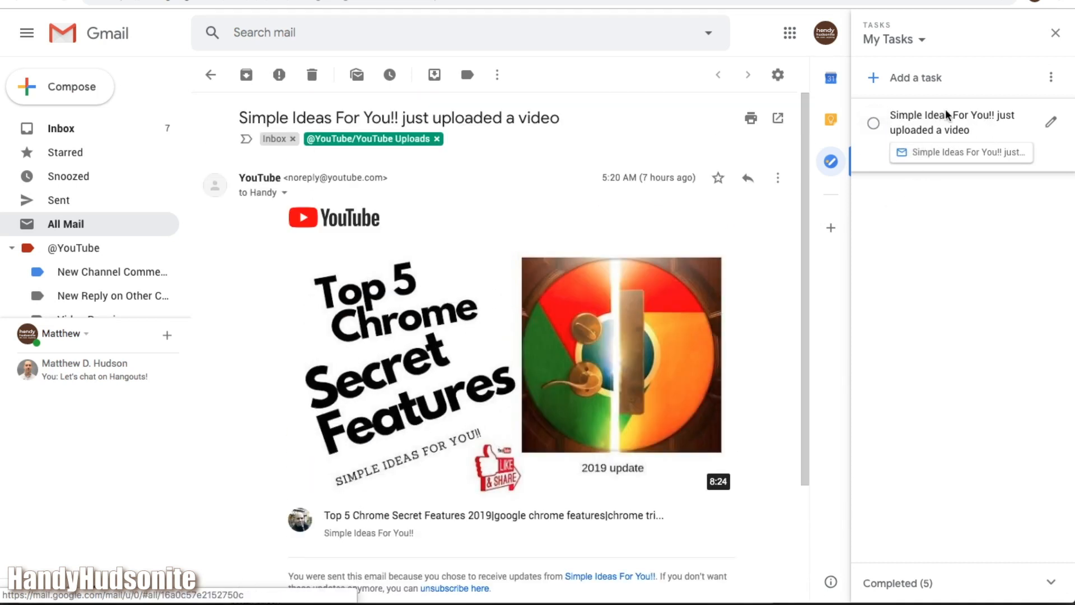
{"action": "mouse_move", "coordinate": [961, 124]}
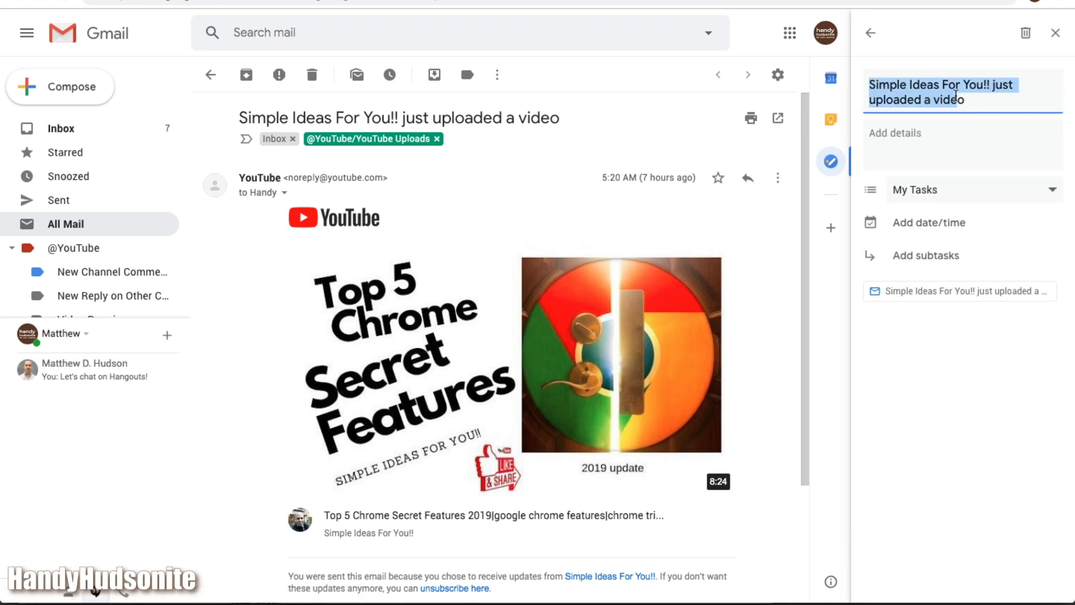
Retitle the task 'Watch Simple Ideas New Video' and add details 'Top 5 Chrome Secrets'.
{"action": "type", "text": "Watch Simple Ideas New"}
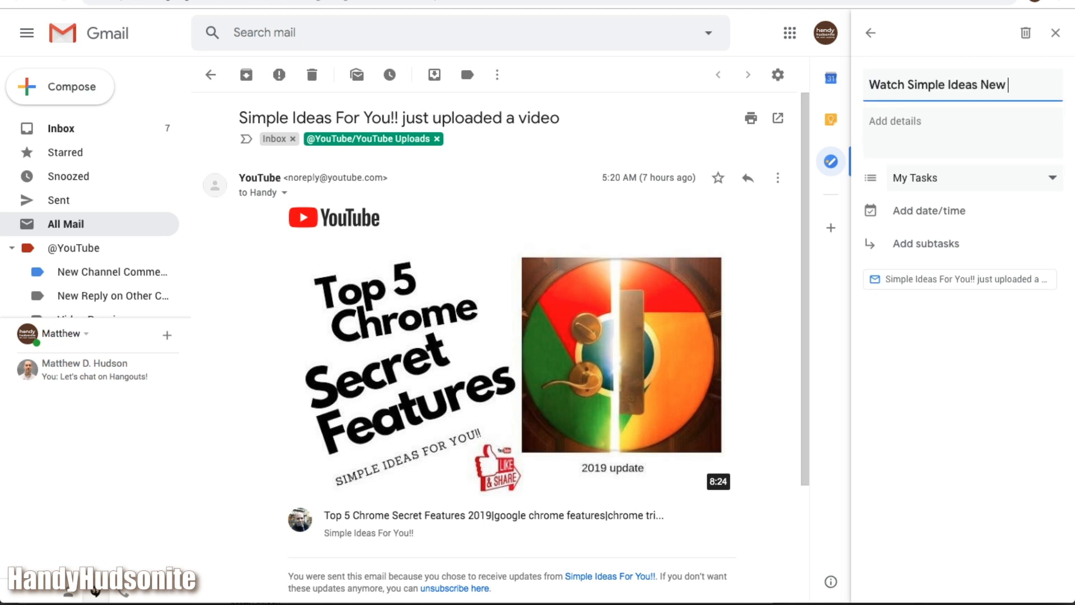
{"action": "type", "text": "Video"}
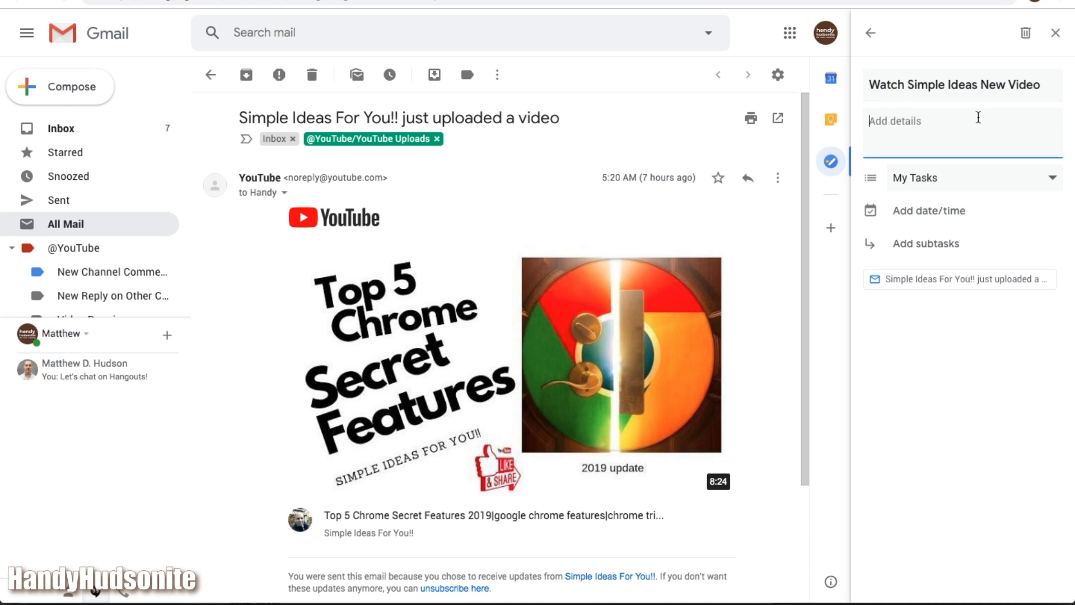
{"action": "type", "text": "Top 5 Chrome"}
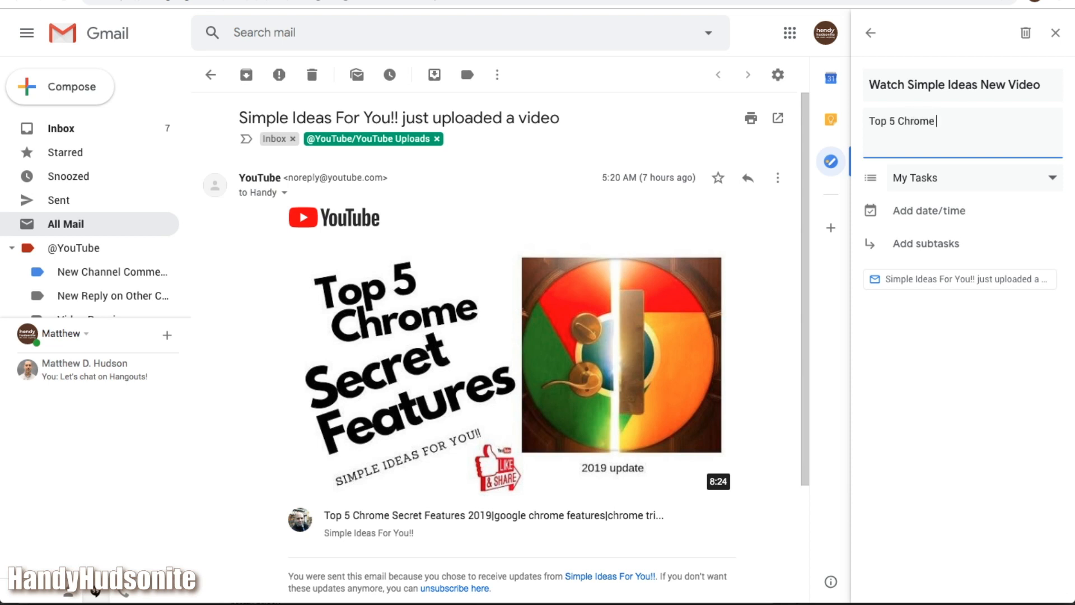
{"action": "type", "text": "Secrets"}
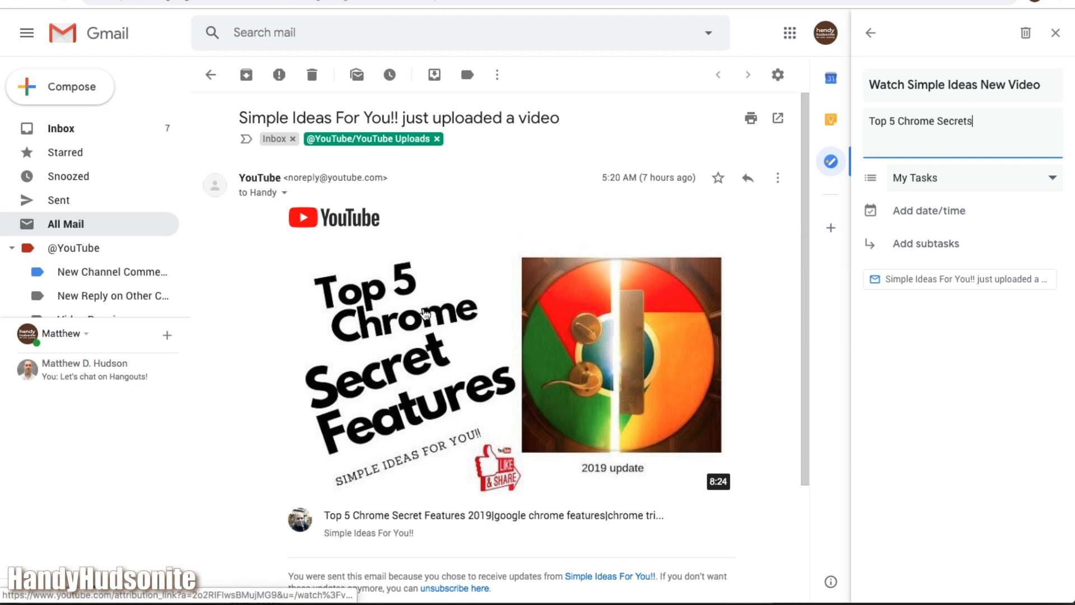
{"action": "mouse_move", "coordinate": [420, 277]}
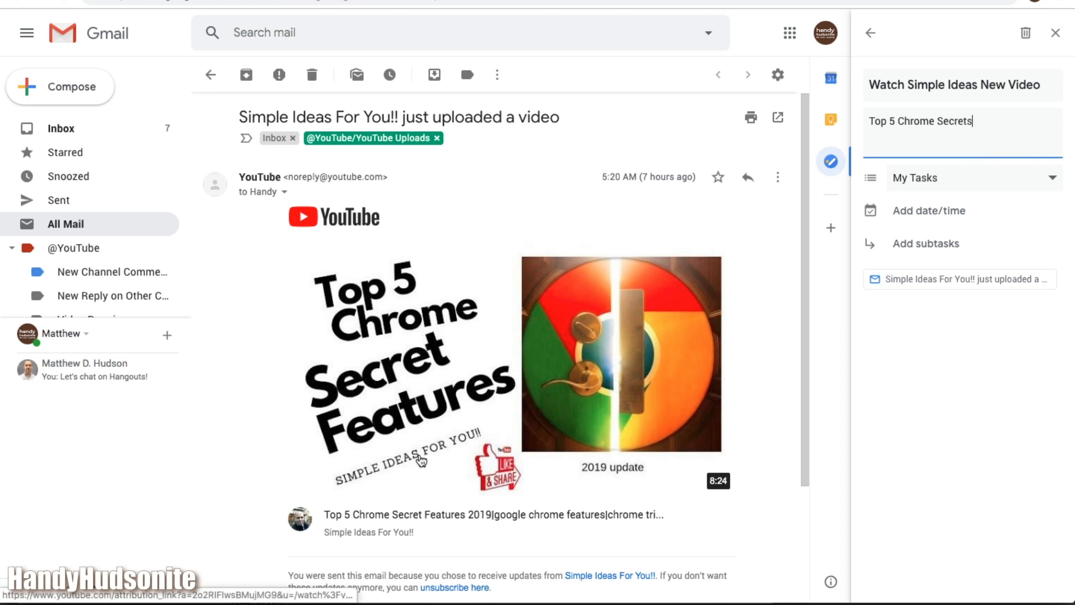
{"action": "mouse_move", "coordinate": [1054, 178]}
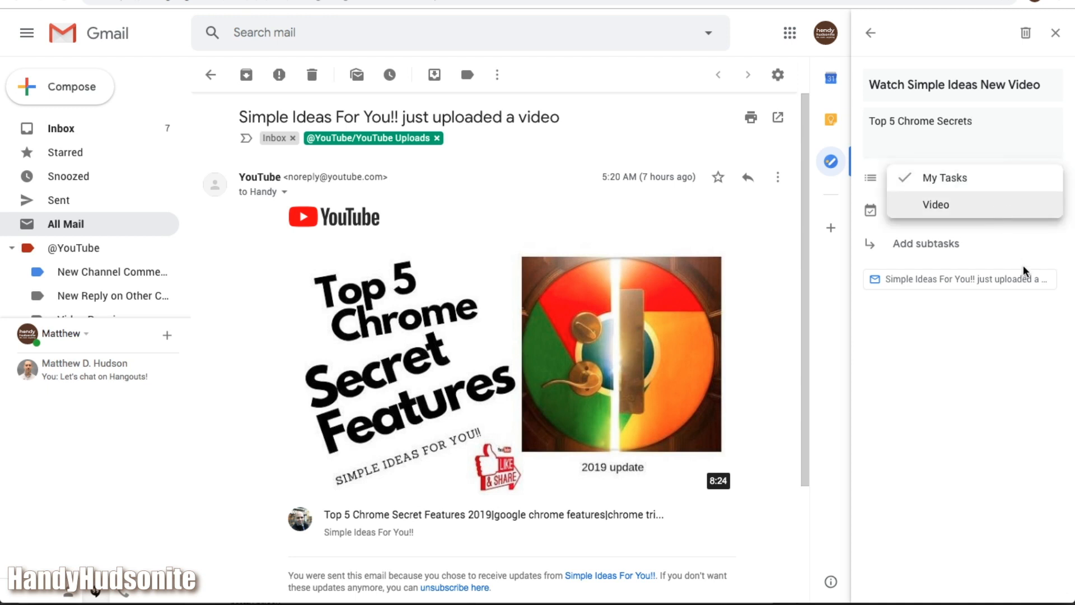
Keep the task in My Tasks and pick April 18 at 11:00 AM as its due date.
{"action": "left_click", "coordinate": [945, 178]}
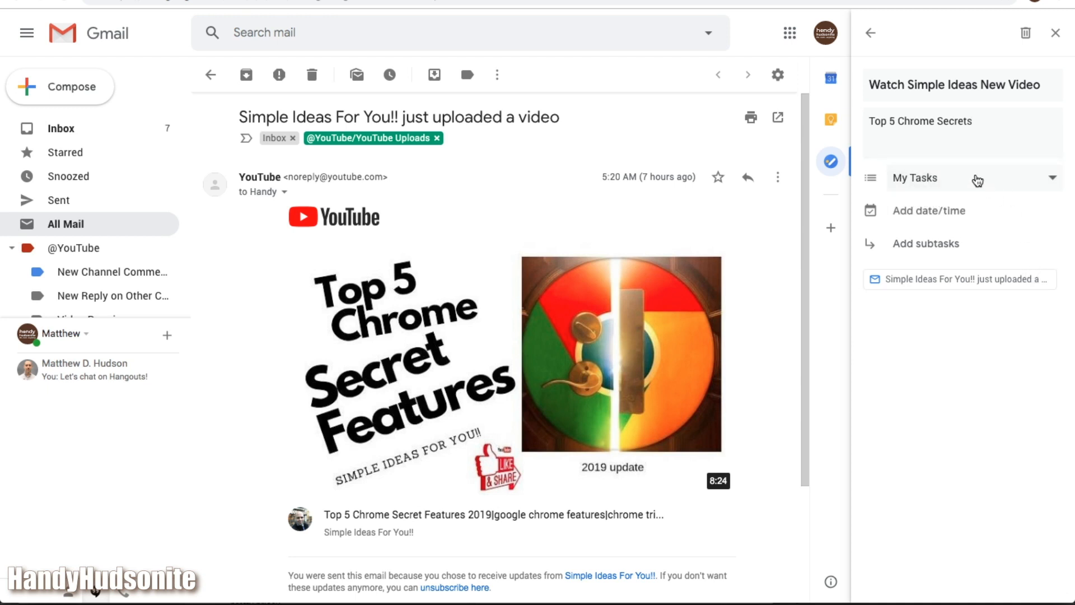
{"action": "mouse_move", "coordinate": [928, 182]}
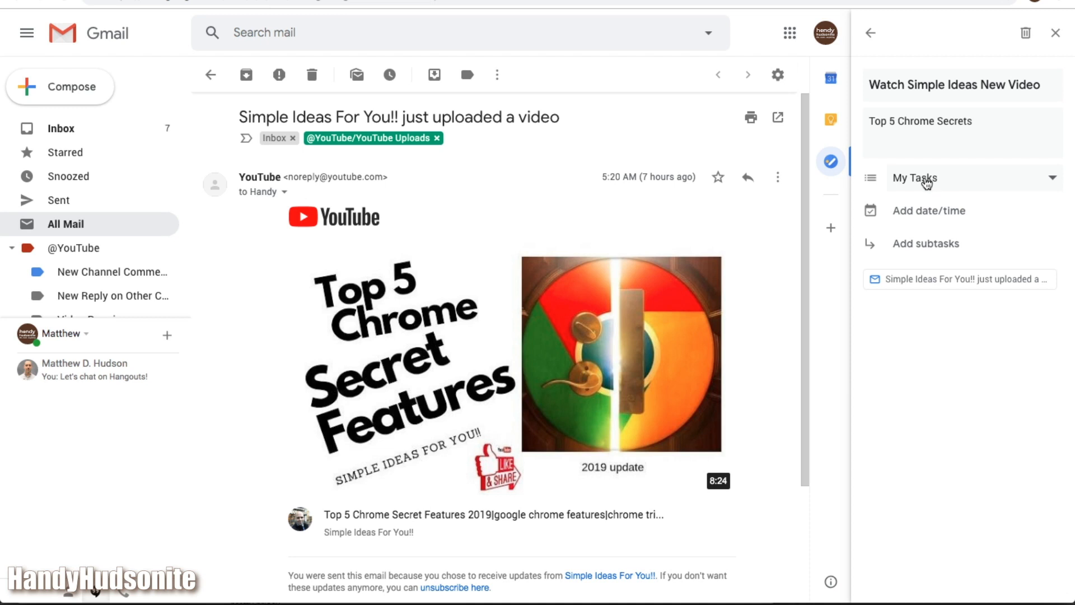
{"action": "mouse_move", "coordinate": [948, 179]}
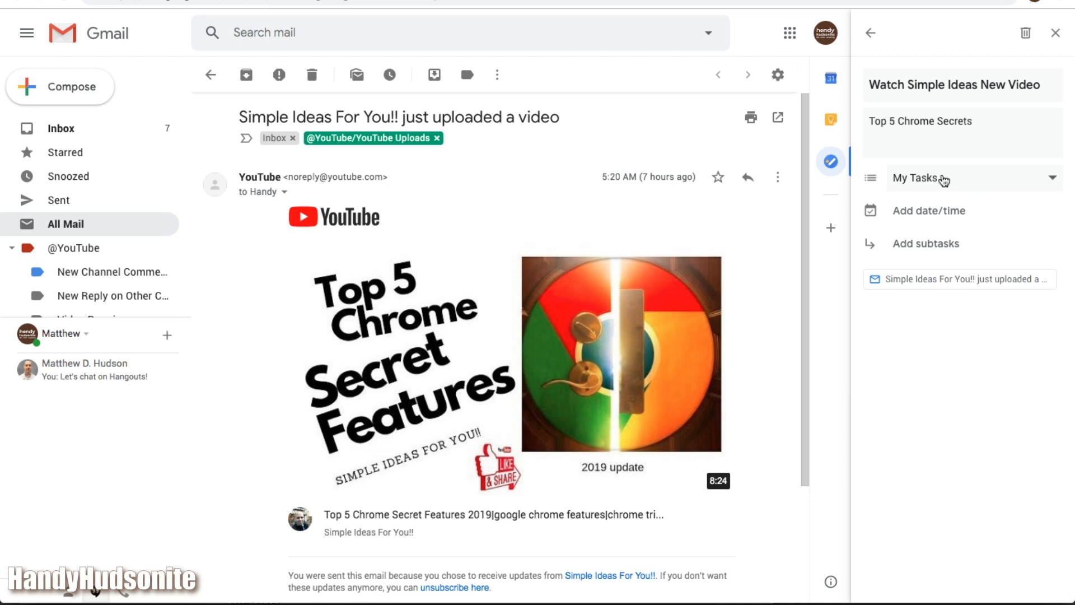
{"action": "mouse_move", "coordinate": [948, 212]}
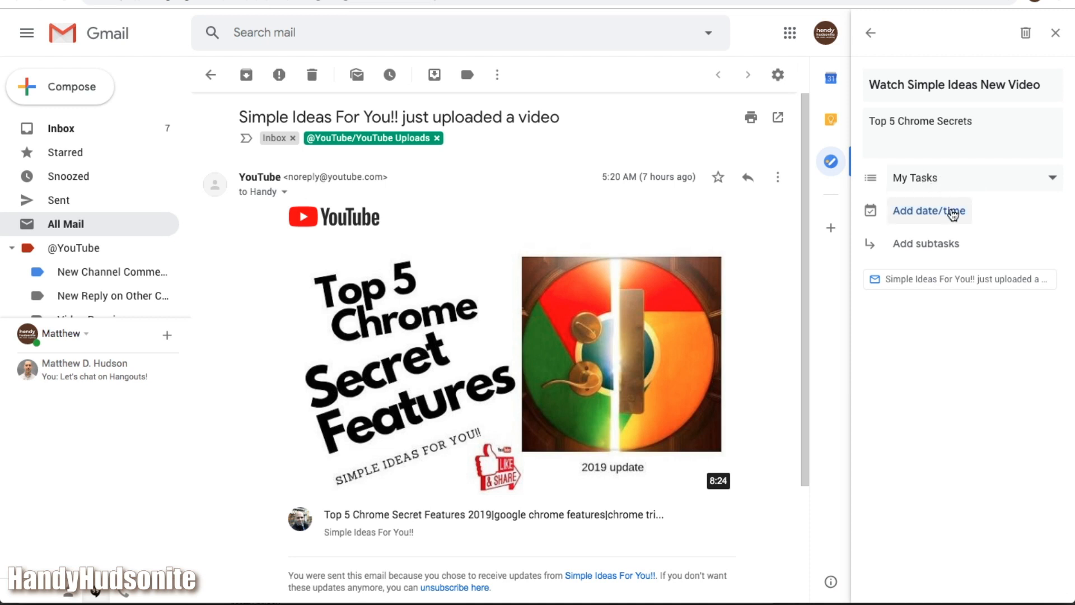
{"action": "left_click", "coordinate": [929, 210]}
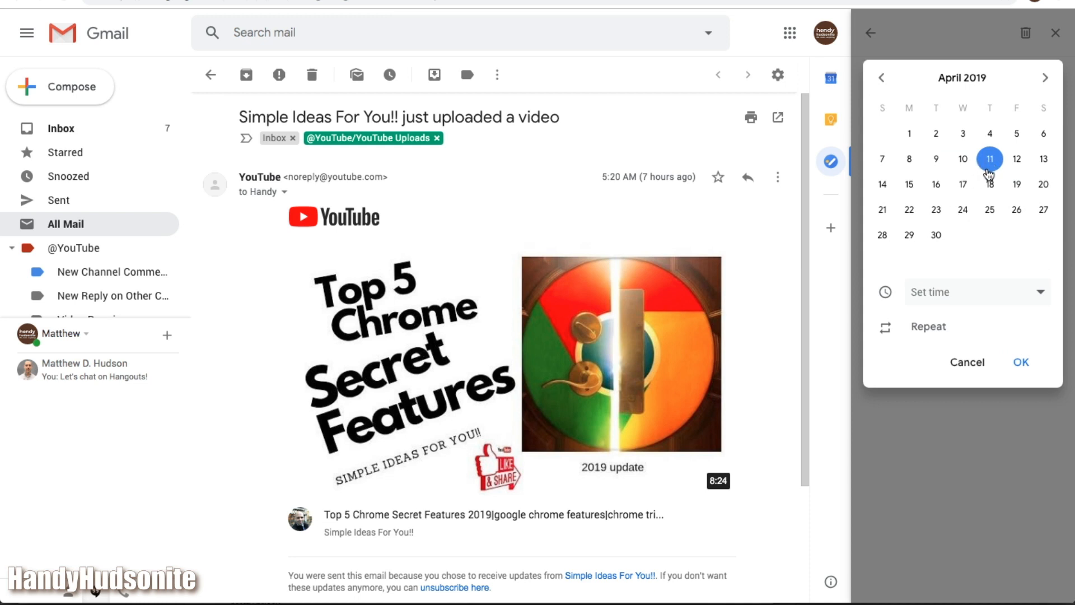
{"action": "left_click", "coordinate": [990, 185]}
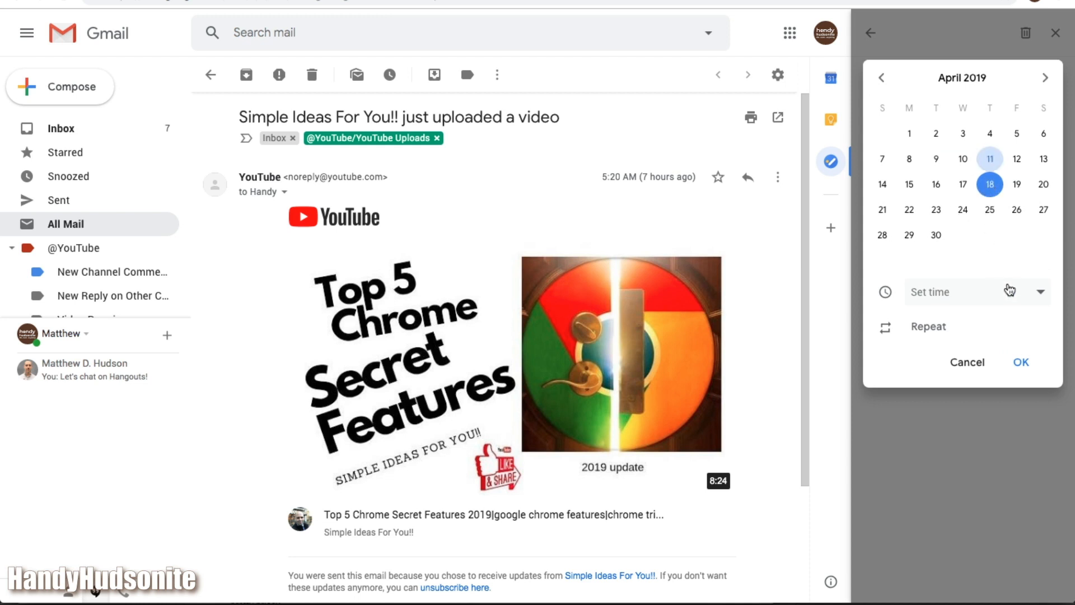
{"action": "left_click", "coordinate": [976, 292]}
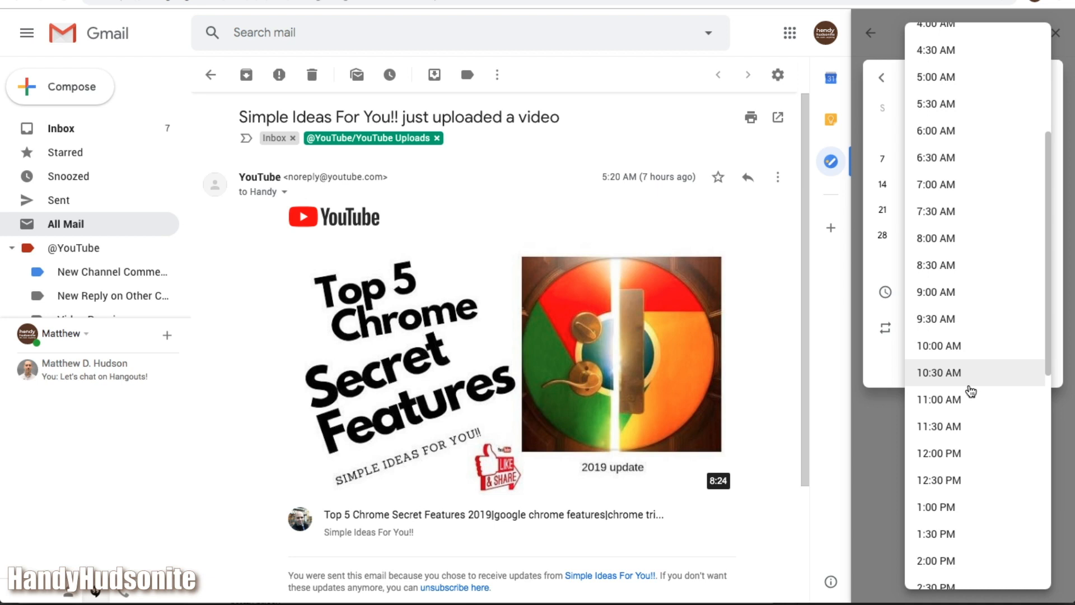
{"action": "left_click", "coordinate": [938, 400]}
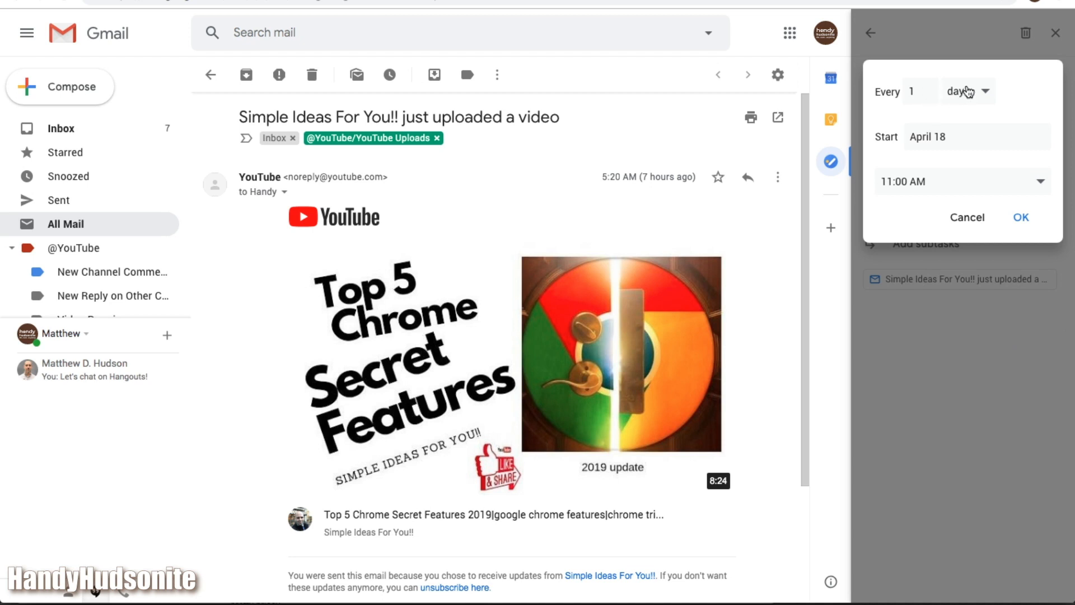
Browse the repeat frequency options, then cancel the date and repeat setup.
{"action": "left_click", "coordinate": [967, 91]}
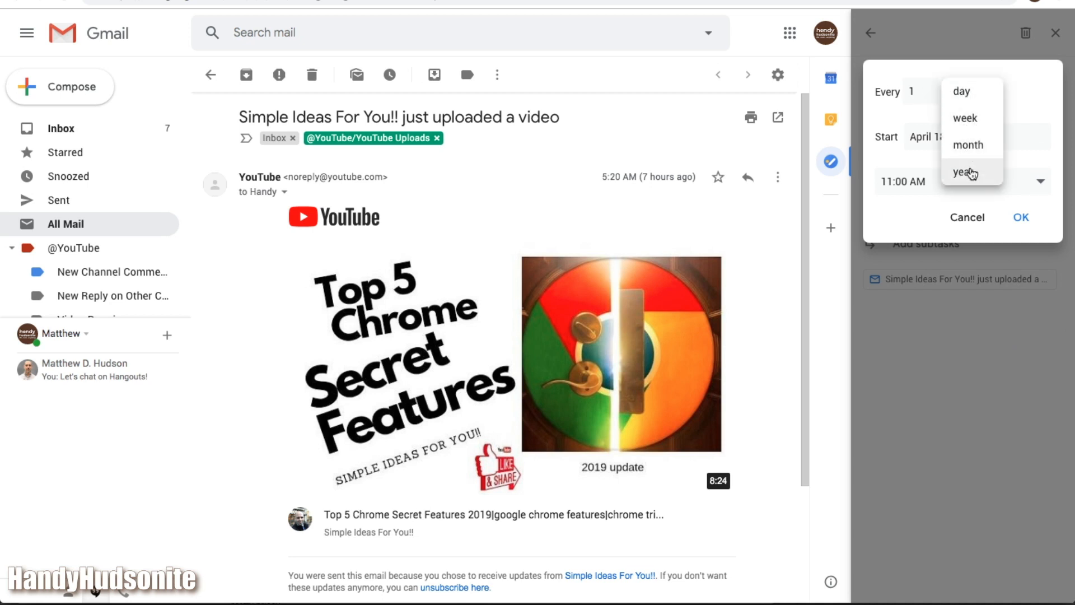
{"action": "left_click", "coordinate": [961, 91]}
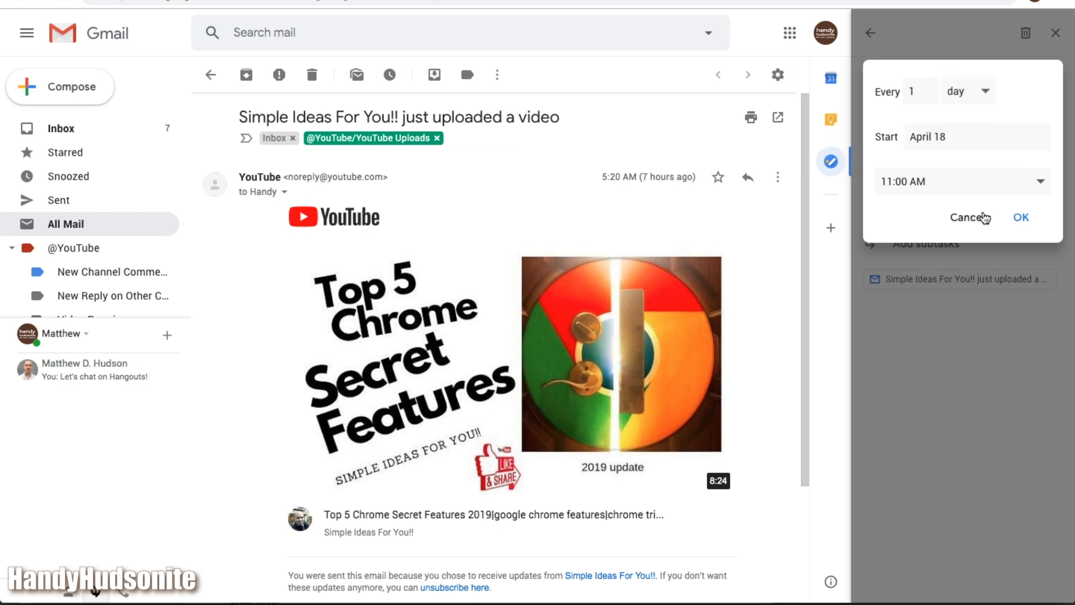
{"action": "left_click", "coordinate": [964, 218]}
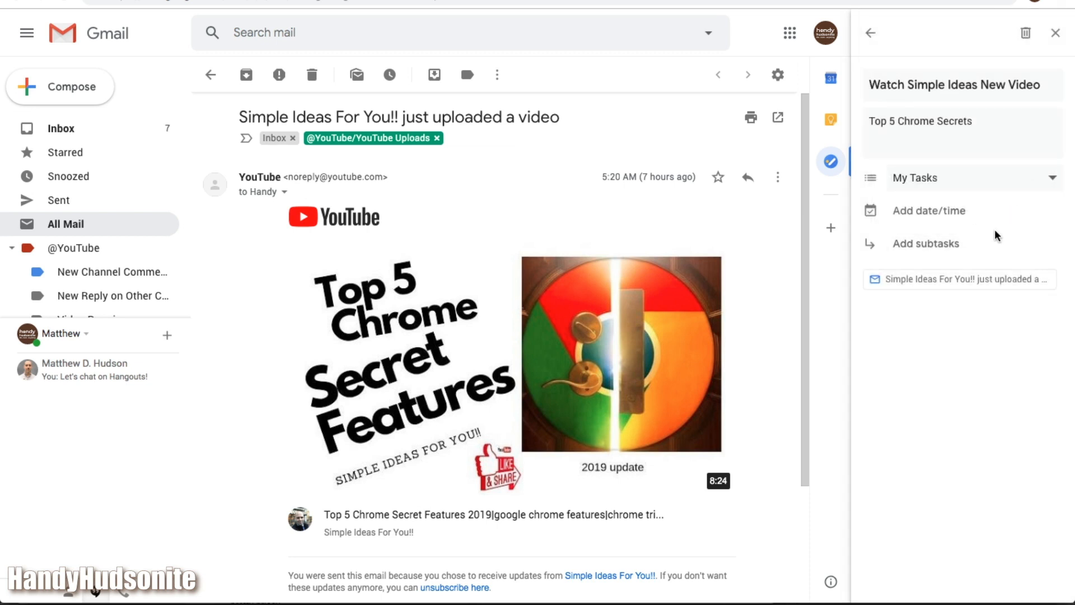
Schedule the task for Thu, Apr 18, 11:30 AM with subtask 'Make sure to comment on video'.
{"action": "left_click", "coordinate": [928, 211]}
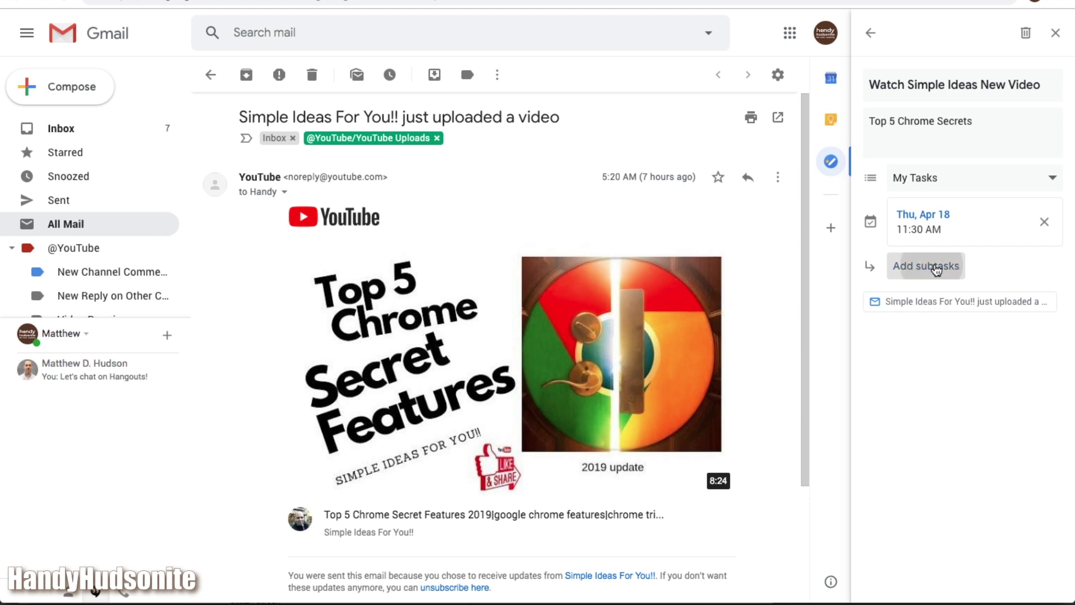
{"action": "left_click", "coordinate": [925, 266]}
{"action": "type", "text": "Make sure to comment on video"}
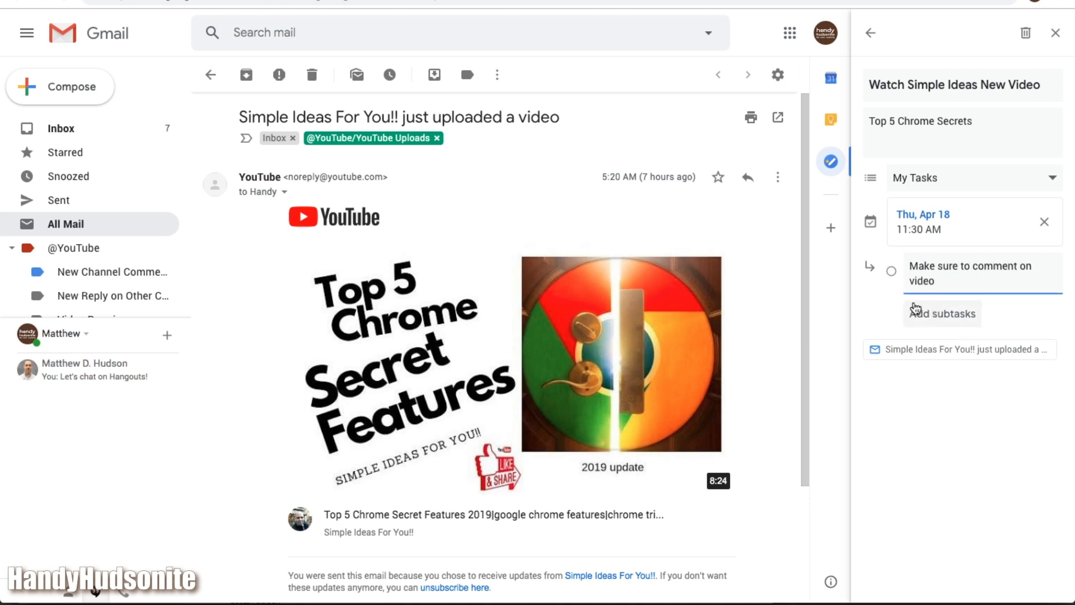
{"action": "left_click", "coordinate": [942, 314]}
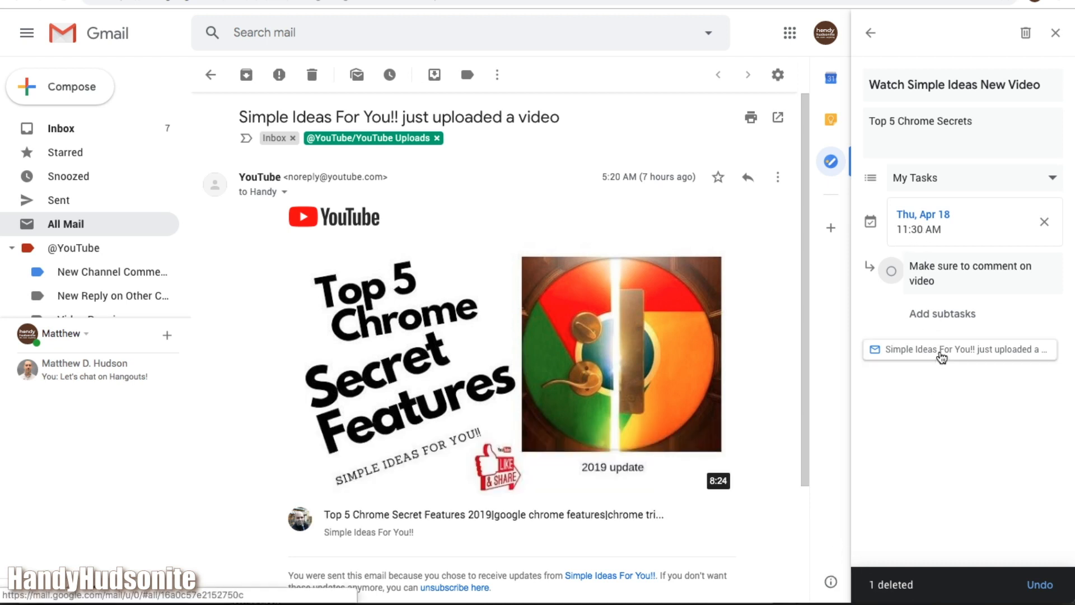
{"action": "mouse_move", "coordinate": [941, 354]}
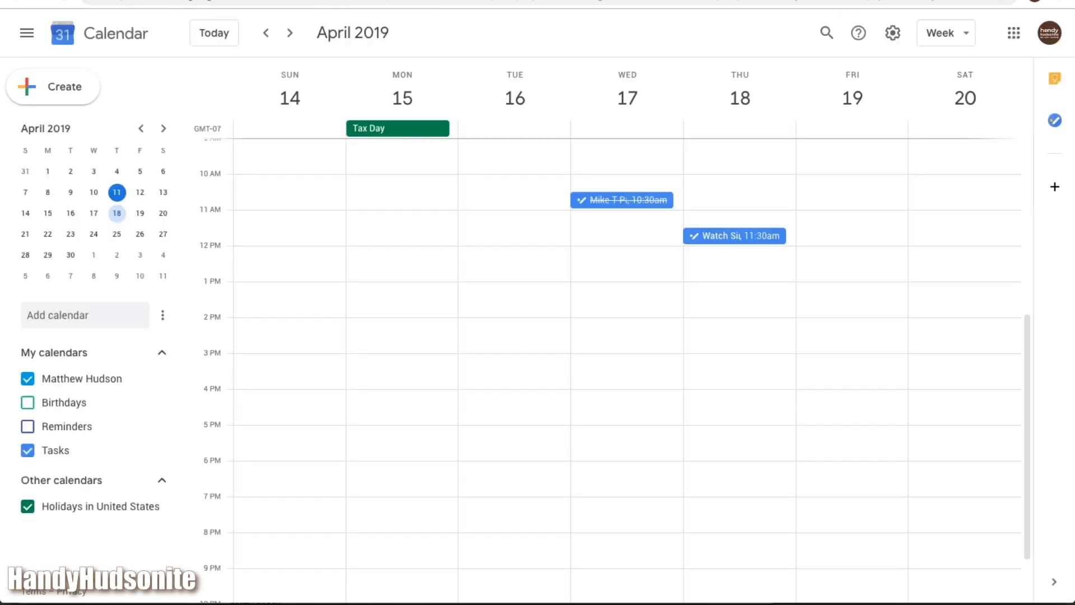
{"action": "mouse_move", "coordinate": [738, 235]}
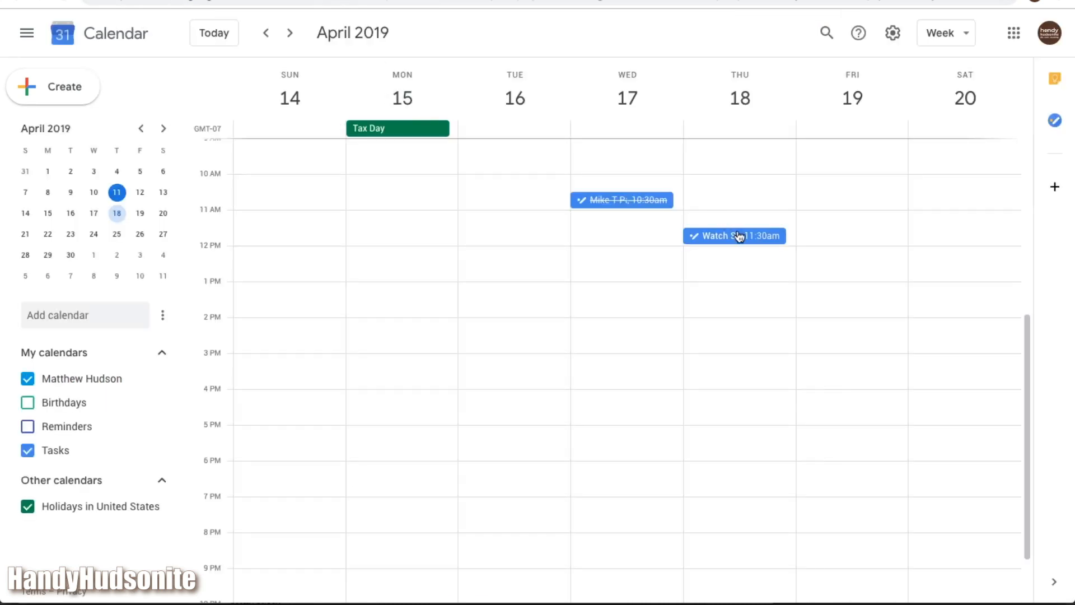
{"action": "mouse_move", "coordinate": [732, 190]}
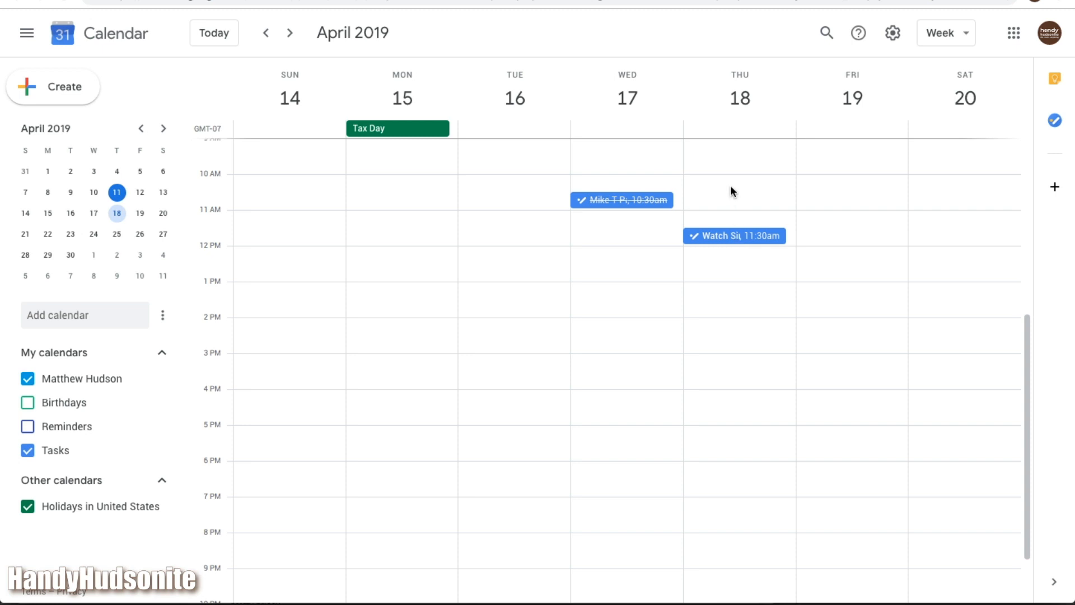
{"action": "mouse_move", "coordinate": [740, 239]}
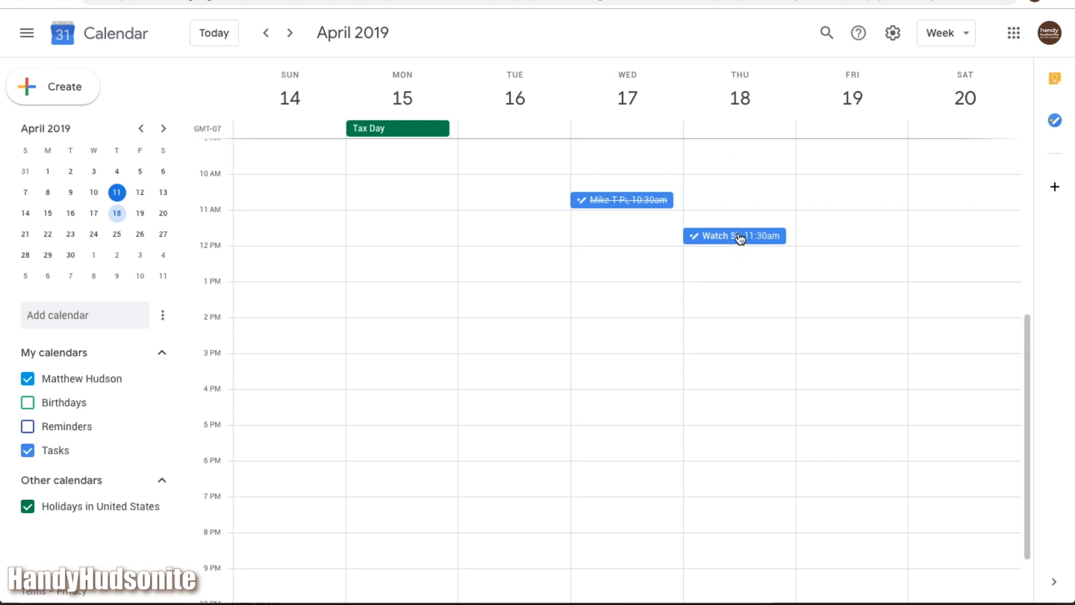
Inspect the Thursday 11:30am task in Calendar, view its related email, then close the editor.
{"action": "left_click", "coordinate": [734, 236]}
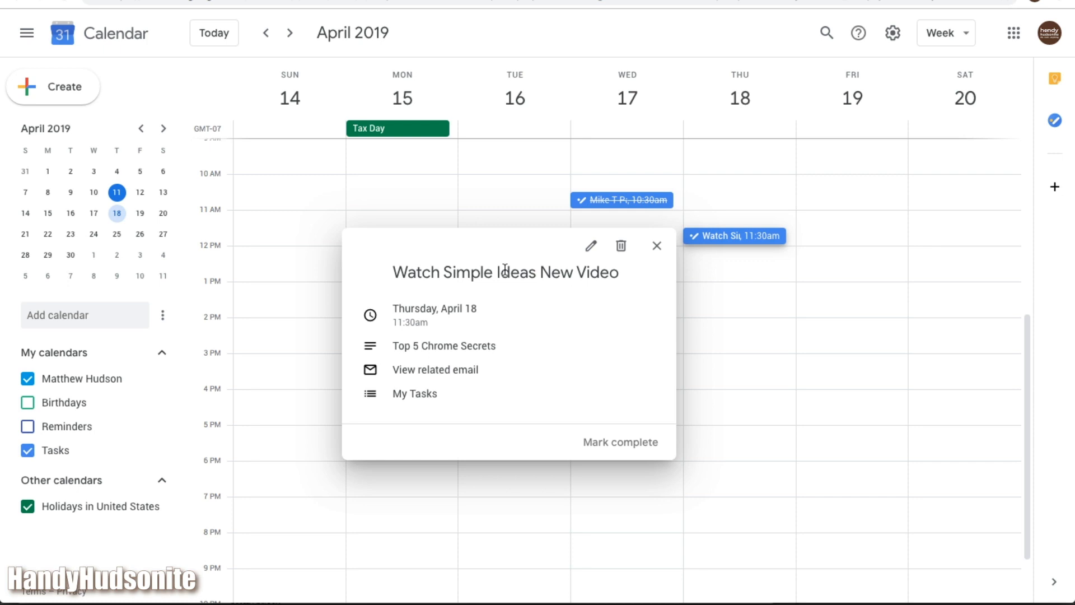
{"action": "mouse_move", "coordinate": [429, 375]}
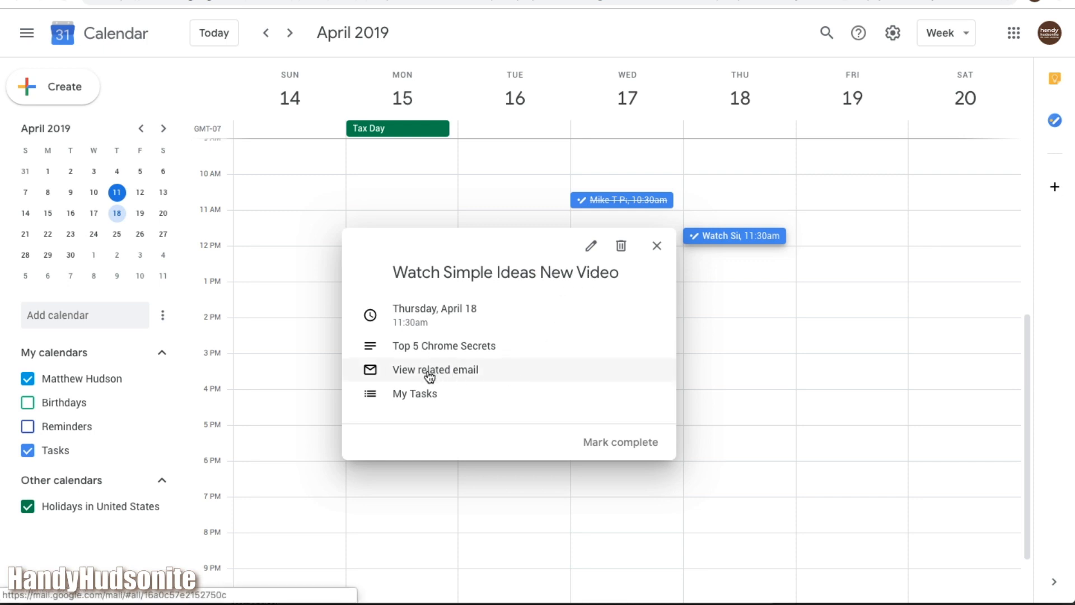
{"action": "left_click", "coordinate": [435, 369]}
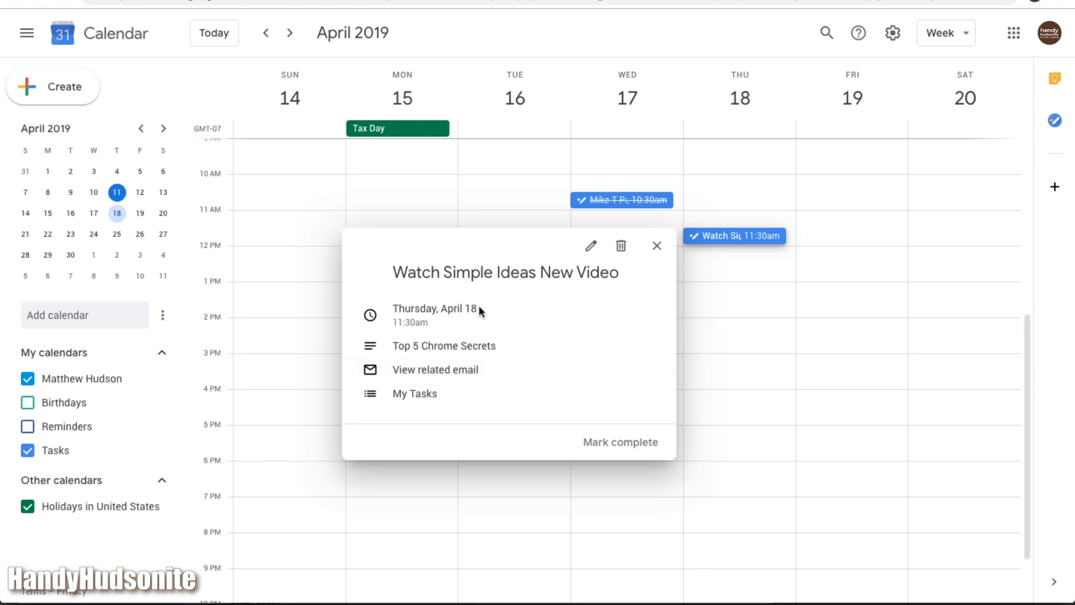
{"action": "left_click", "coordinate": [591, 246]}
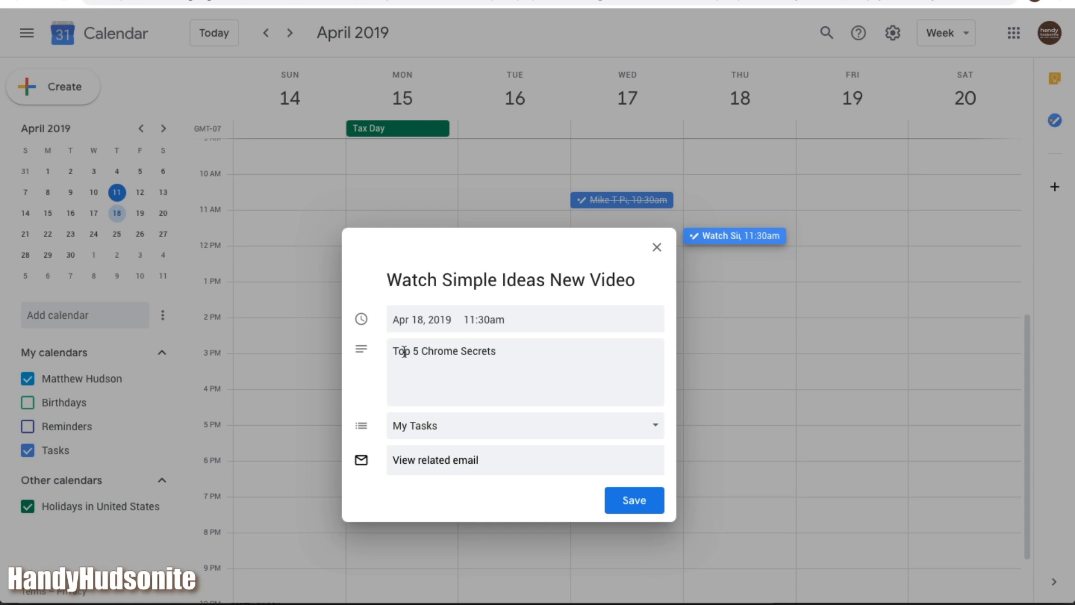
{"action": "mouse_move", "coordinate": [450, 466]}
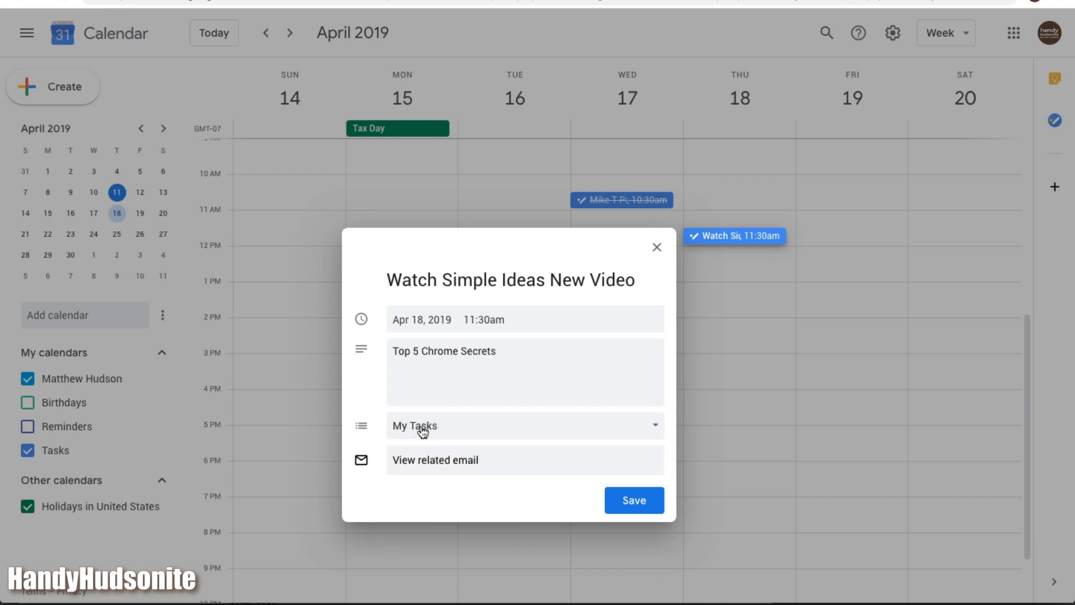
{"action": "mouse_move", "coordinate": [424, 338]}
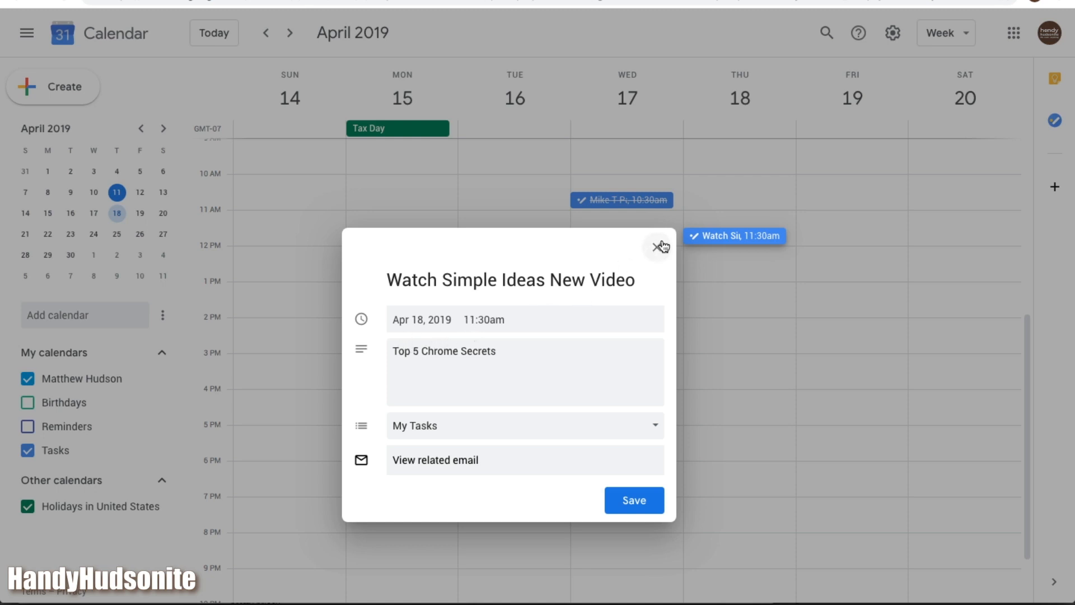
{"action": "left_click", "coordinate": [657, 246]}
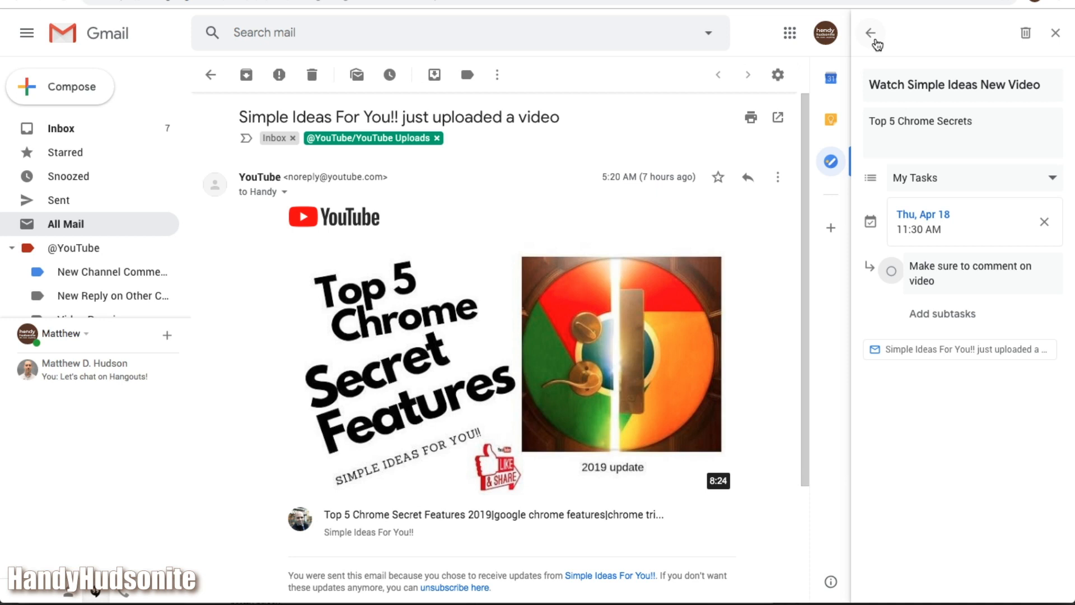
Create the 'YouTube Videos' task list, open it, and start a blank task there.
{"action": "left_click", "coordinate": [871, 32]}
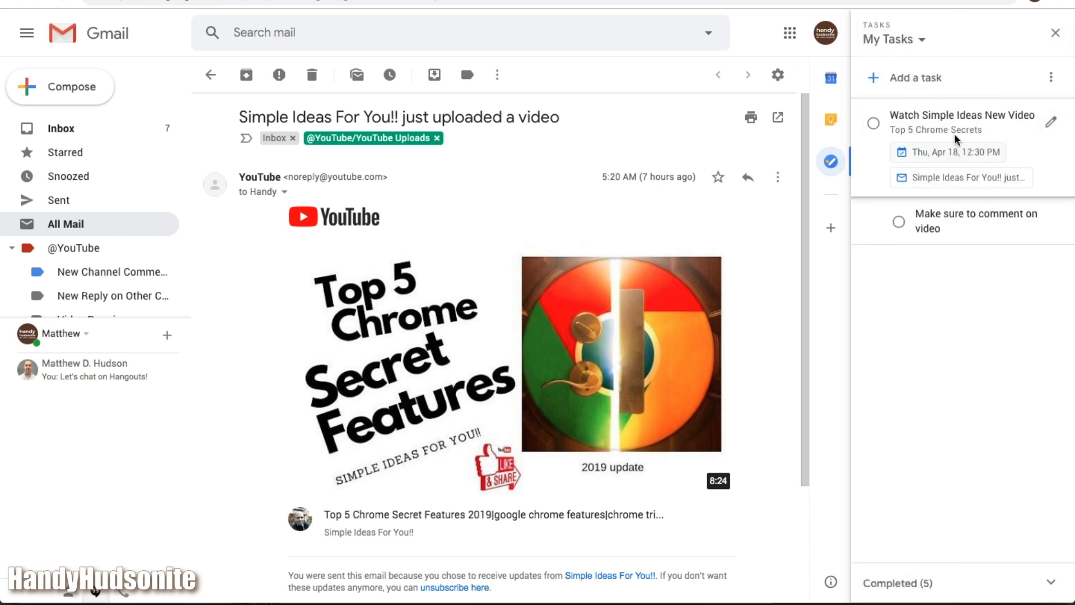
{"action": "mouse_move", "coordinate": [952, 129]}
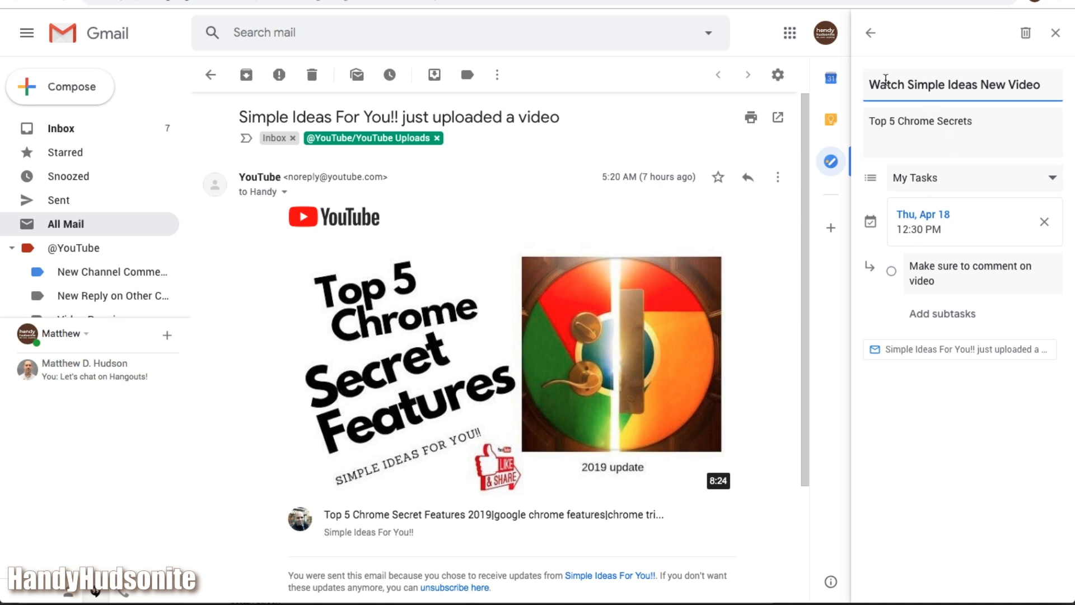
{"action": "left_click", "coordinate": [870, 33]}
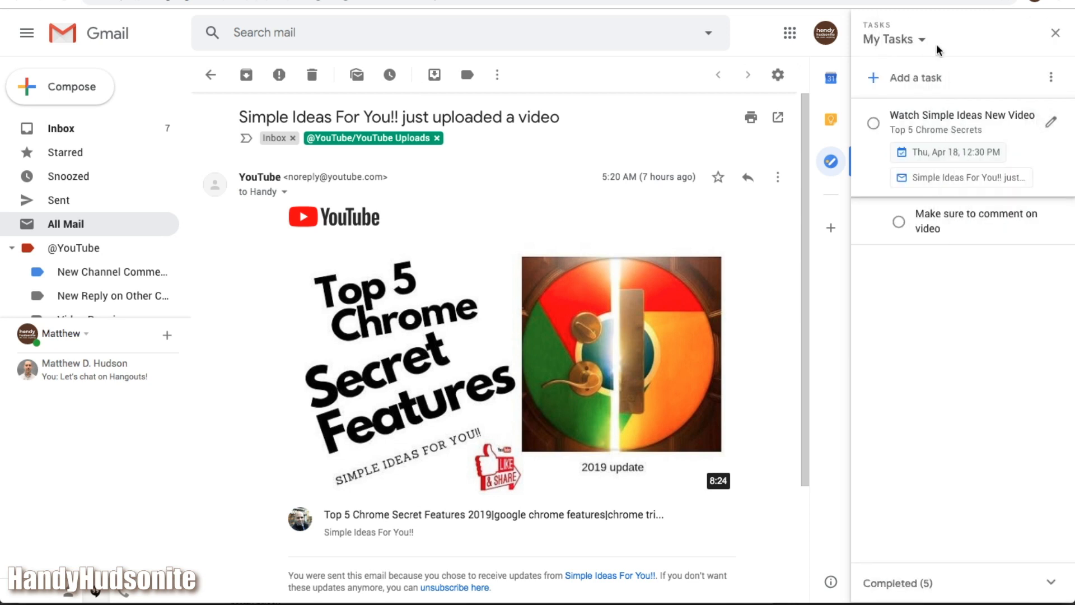
{"action": "left_click", "coordinate": [894, 40]}
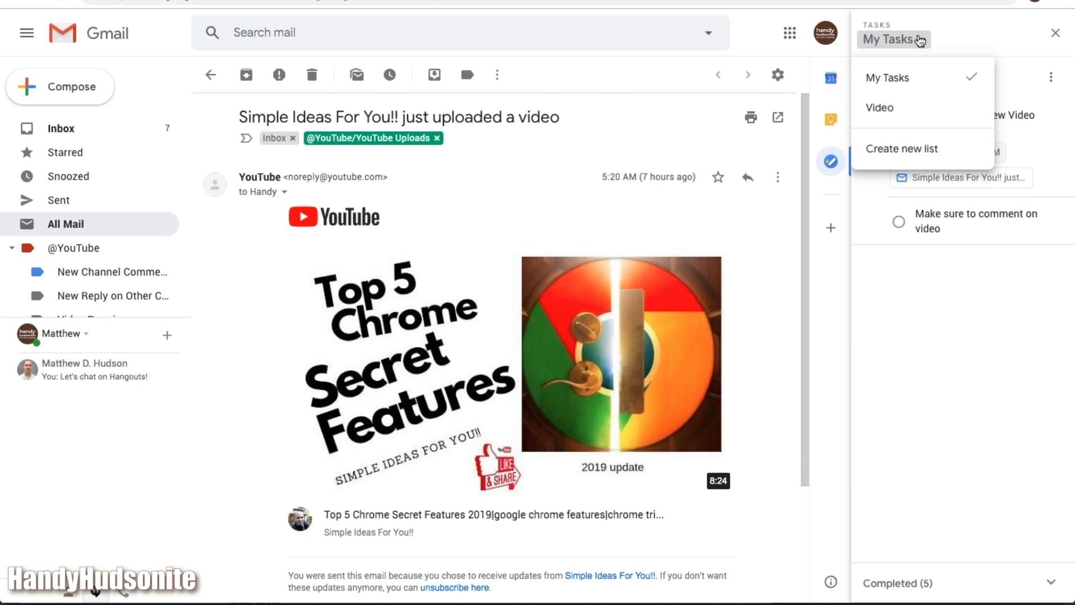
{"action": "left_click", "coordinate": [902, 149]}
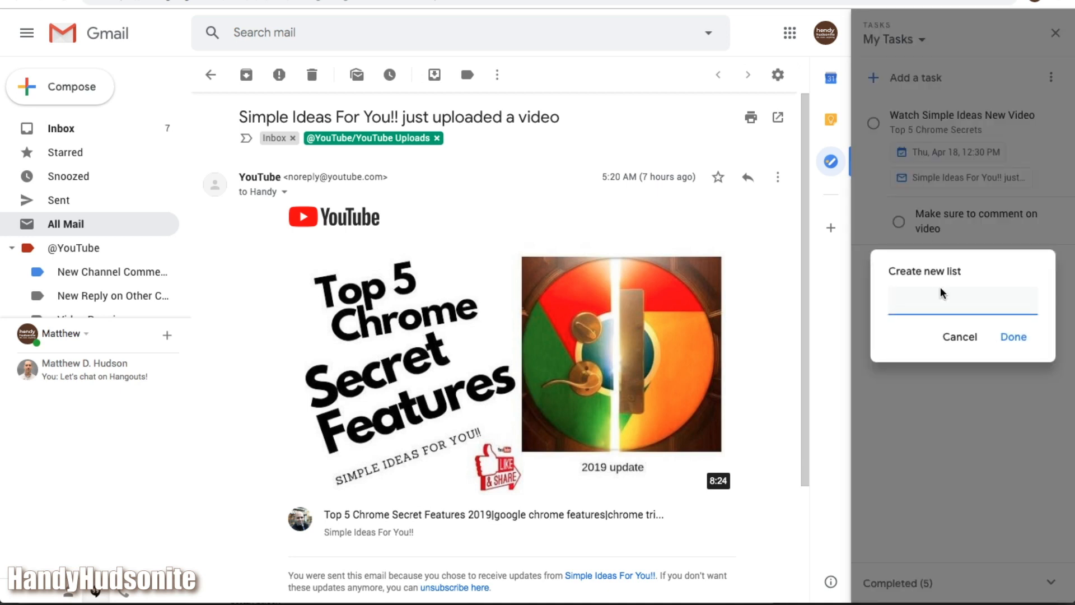
{"action": "type", "text": "YouTube Vid"}
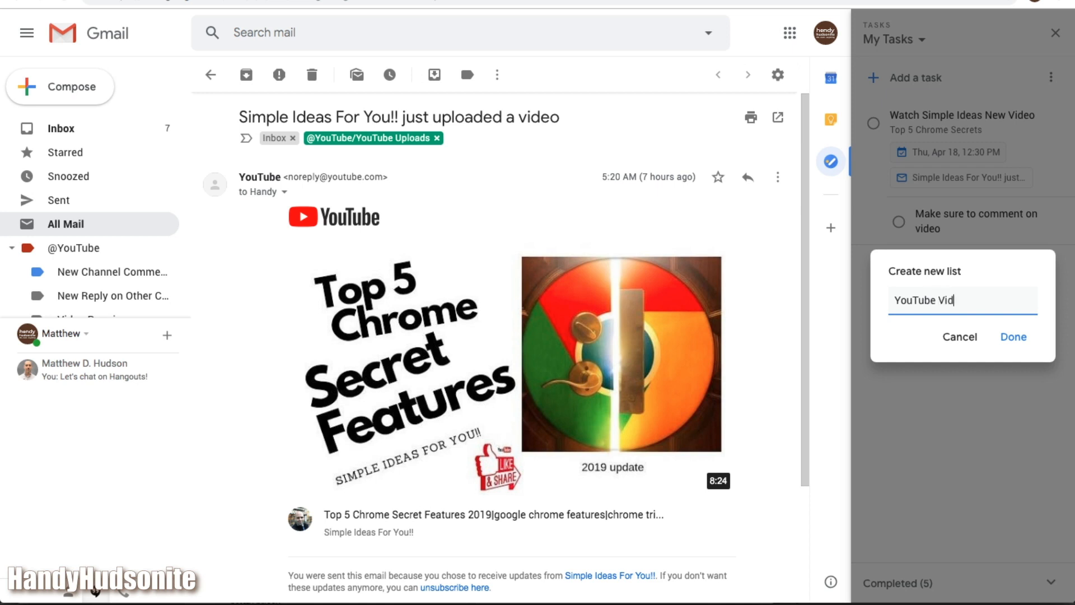
{"action": "left_click", "coordinate": [1013, 336]}
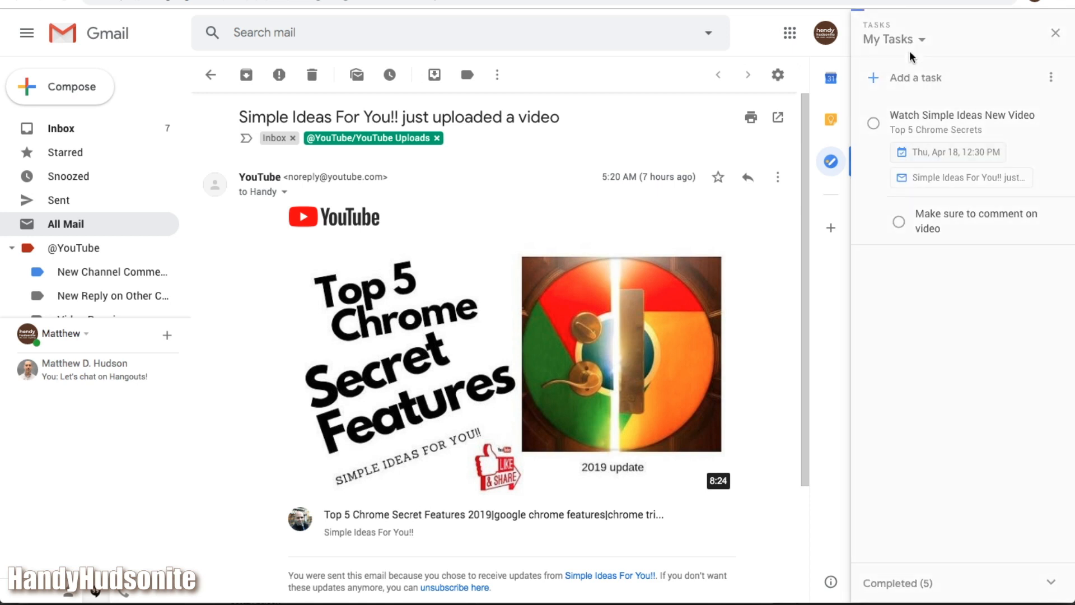
{"action": "left_click", "coordinate": [902, 39]}
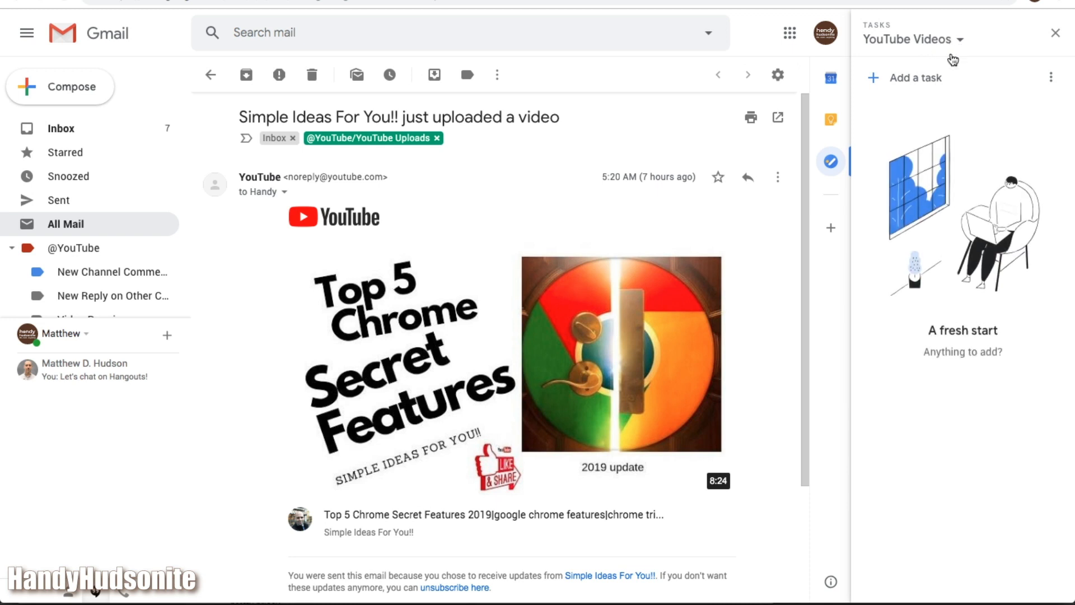
{"action": "left_click", "coordinate": [915, 77]}
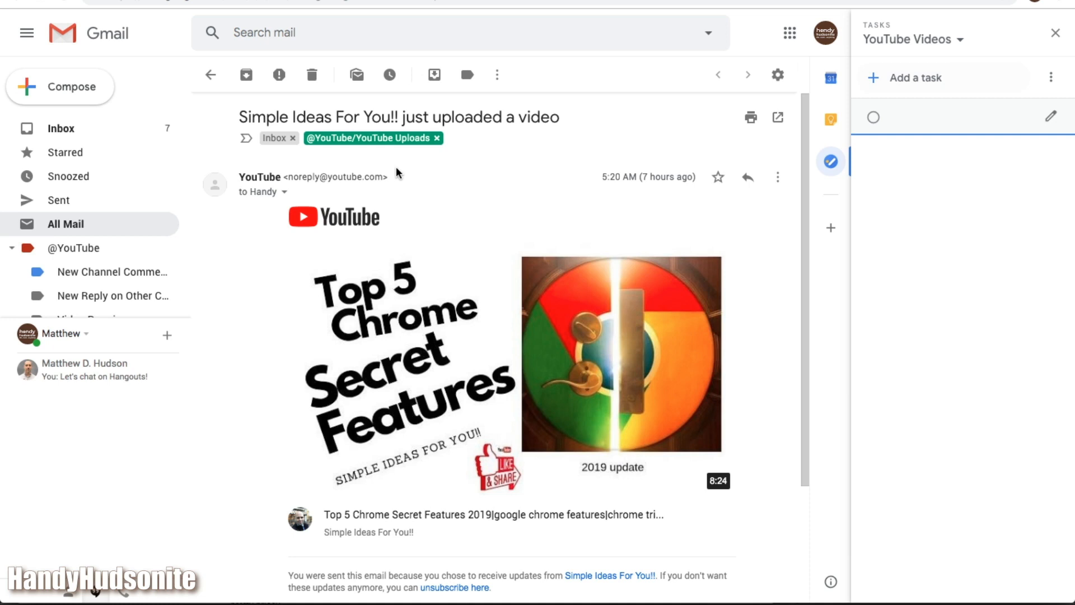
Save The Real Bearded Businessman email as a task, then switch to My Tasks.
{"action": "left_click", "coordinate": [210, 75]}
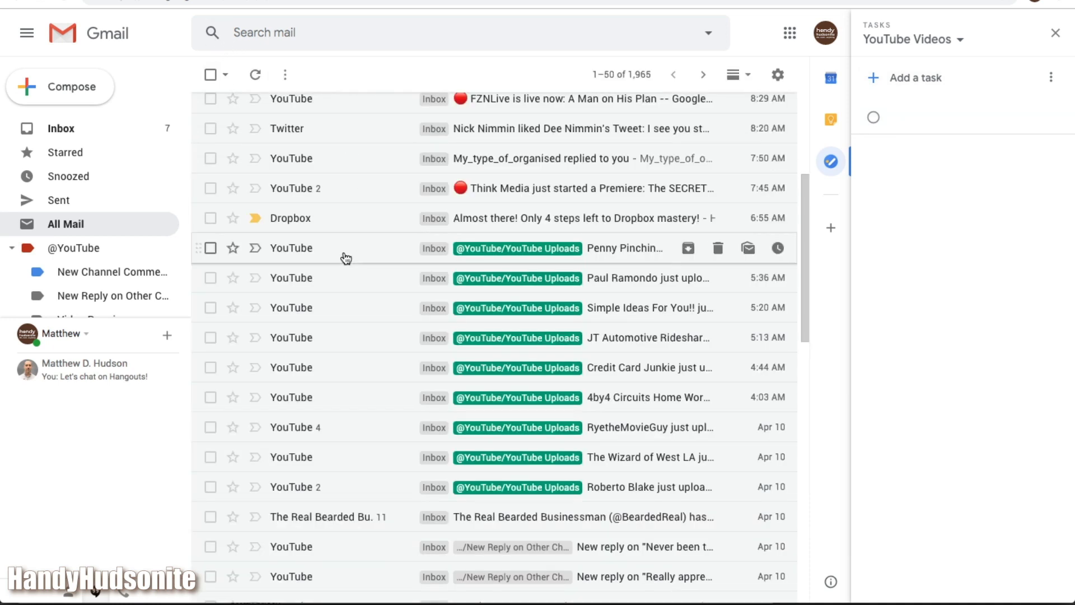
{"action": "left_click", "coordinate": [209, 516]}
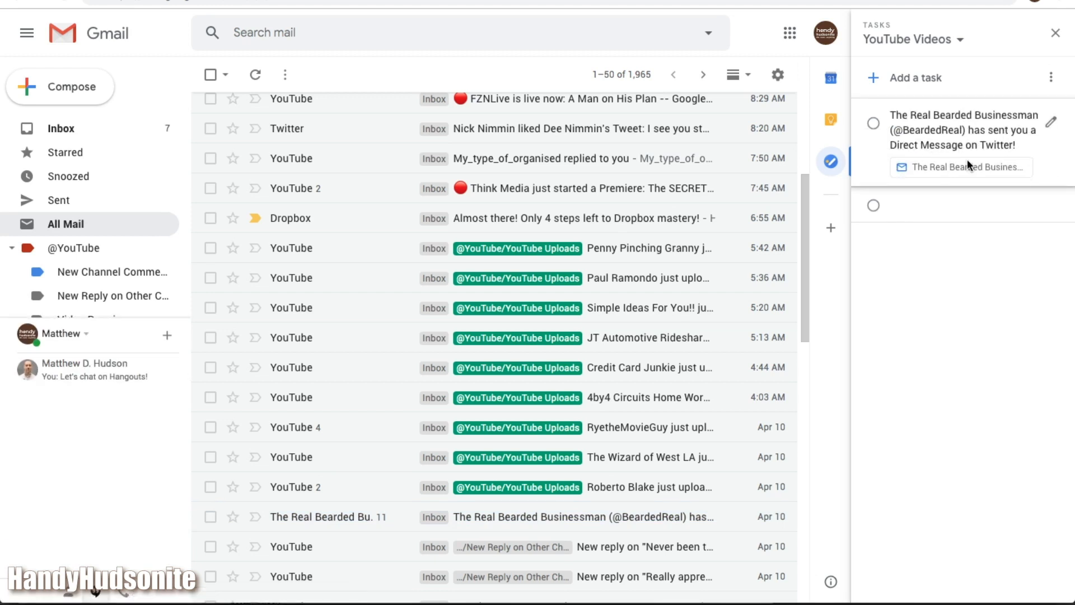
{"action": "left_click", "coordinate": [913, 39]}
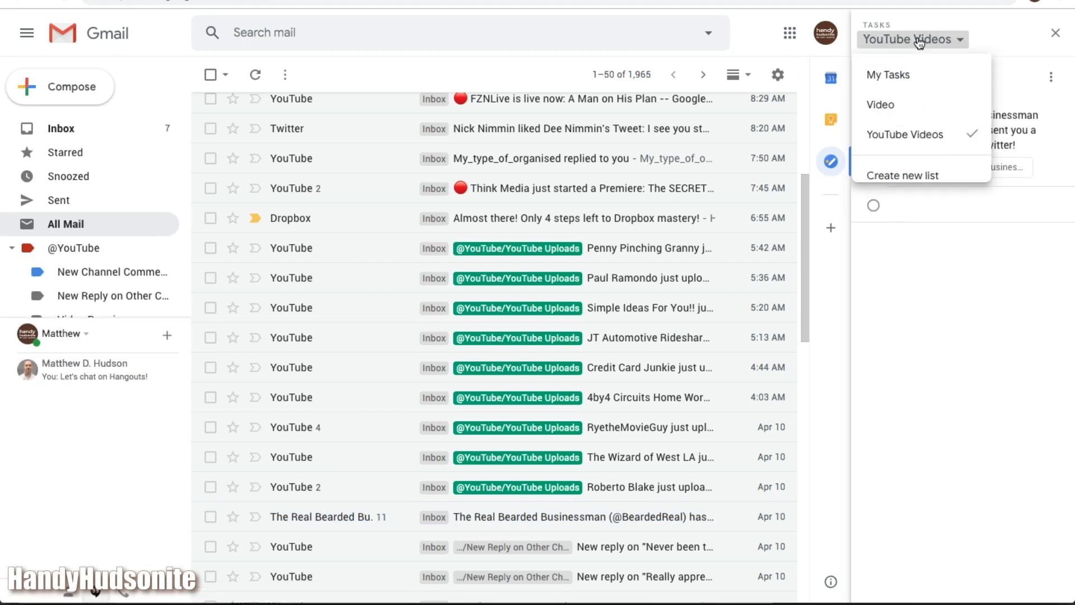
{"action": "mouse_move", "coordinate": [904, 80]}
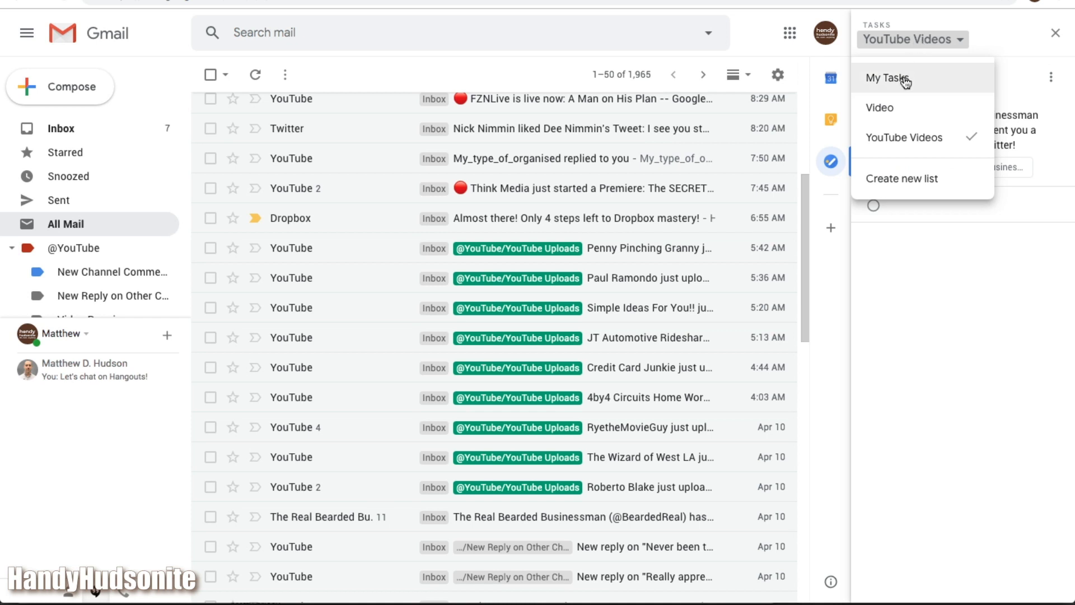
{"action": "left_click", "coordinate": [886, 77]}
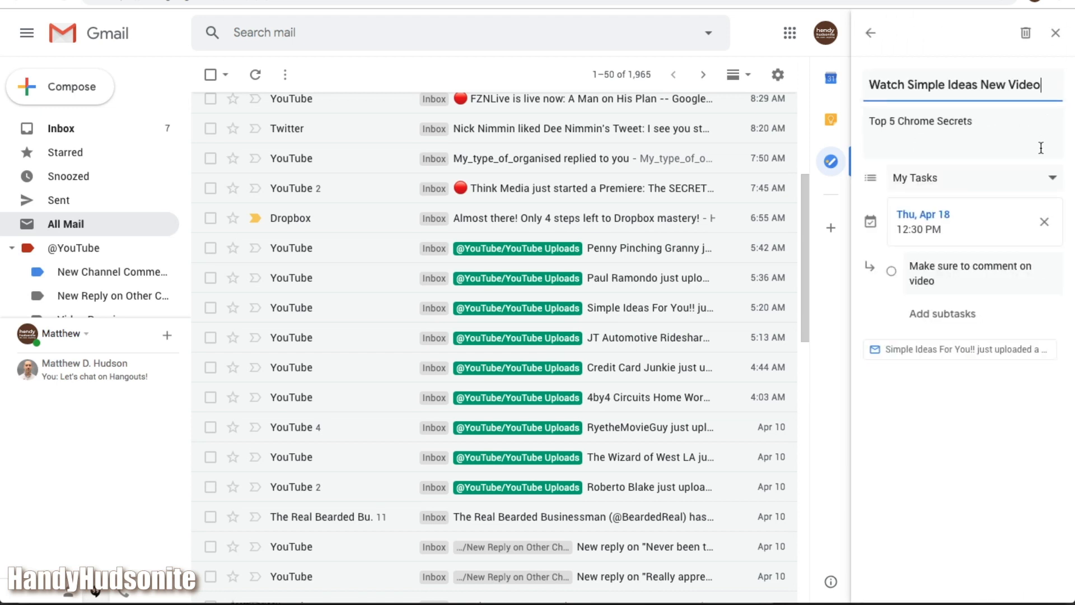
Move the Watch Simple Ideas task into YouTube Videos and open that list.
{"action": "left_click", "coordinate": [974, 178]}
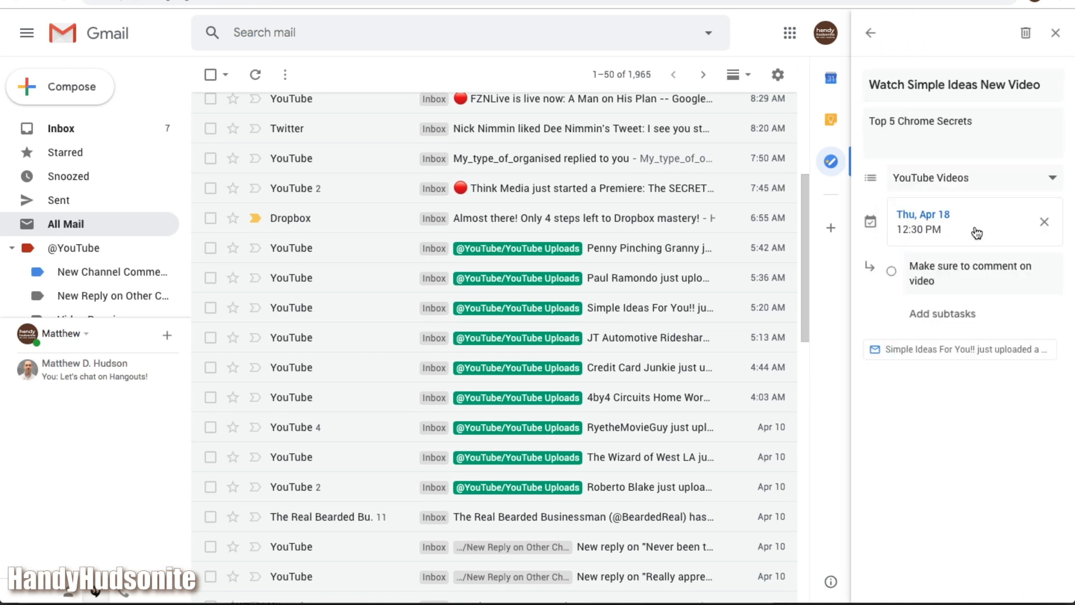
{"action": "left_click", "coordinate": [870, 32]}
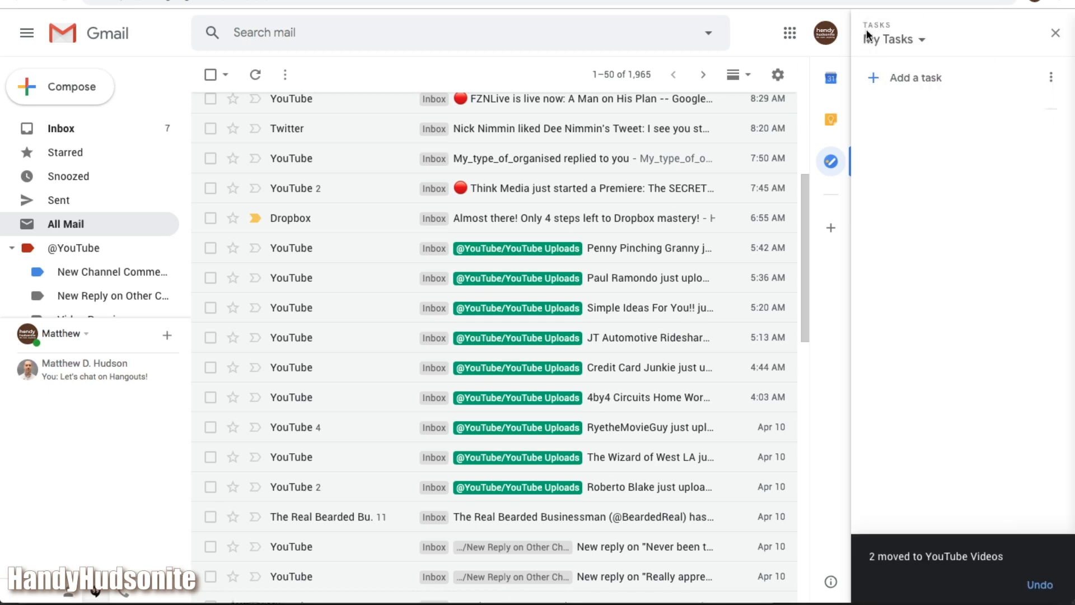
{"action": "left_click", "coordinate": [893, 39]}
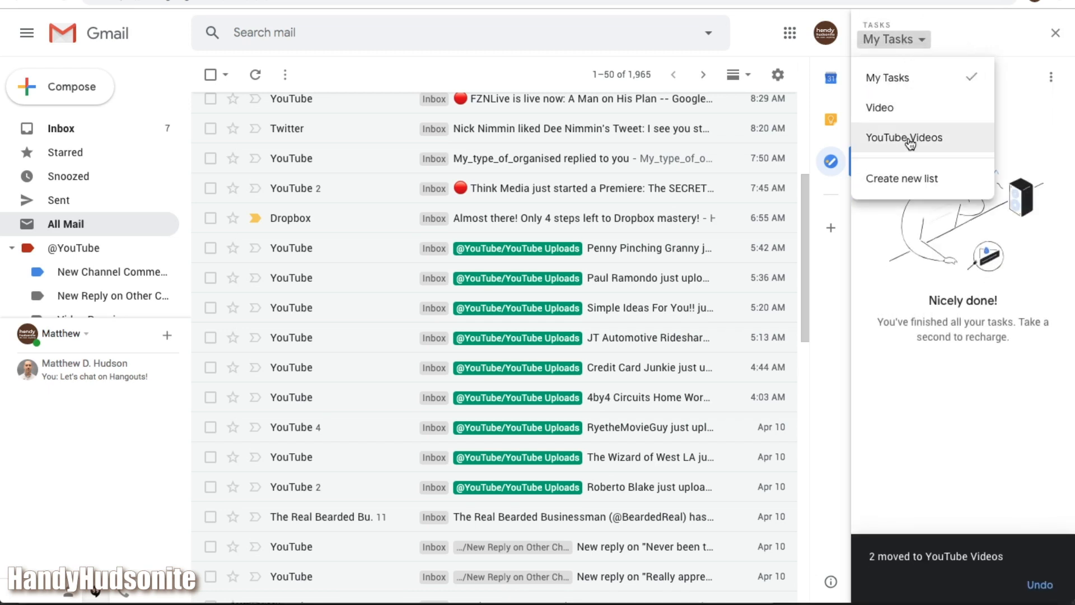
{"action": "left_click", "coordinate": [904, 138]}
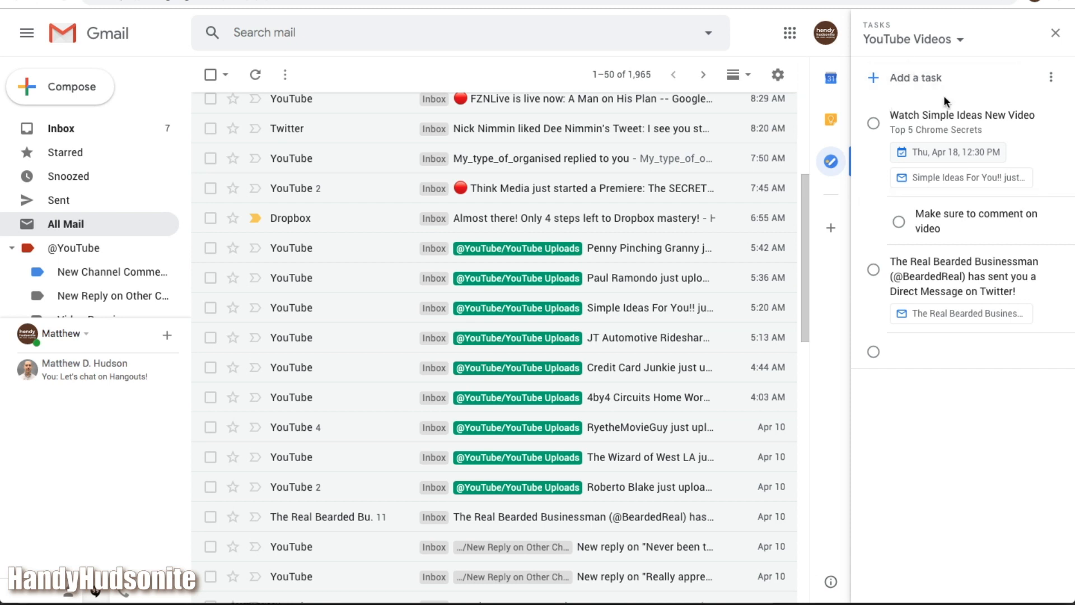
Schedule The Real Bearded Businessman task for Thursday, April 18 at 1:30 PM.
{"action": "left_click", "coordinate": [952, 152]}
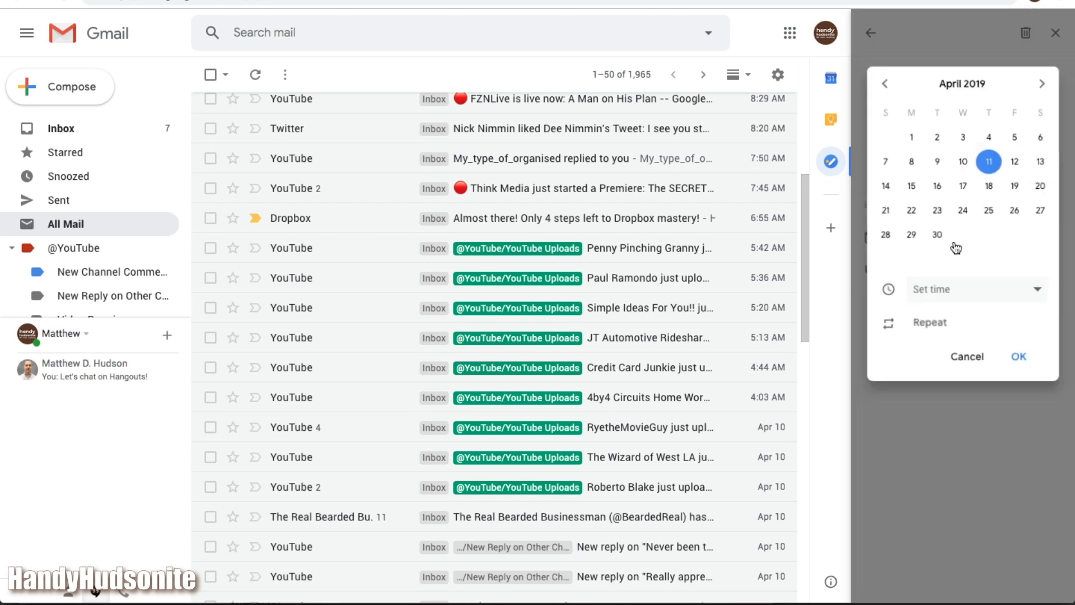
{"action": "left_click", "coordinate": [989, 185]}
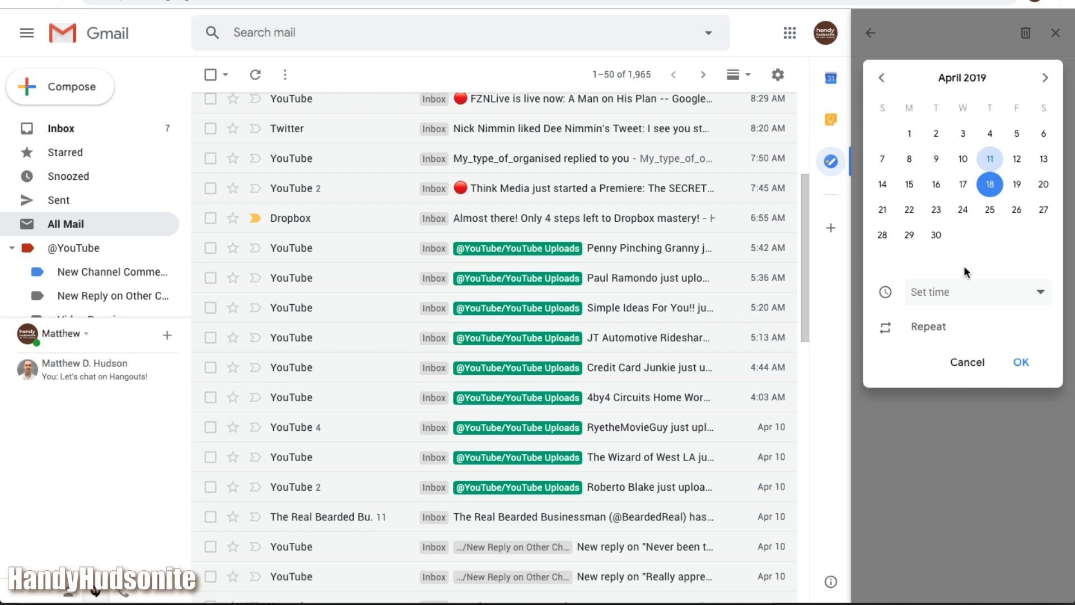
{"action": "left_click", "coordinate": [975, 291]}
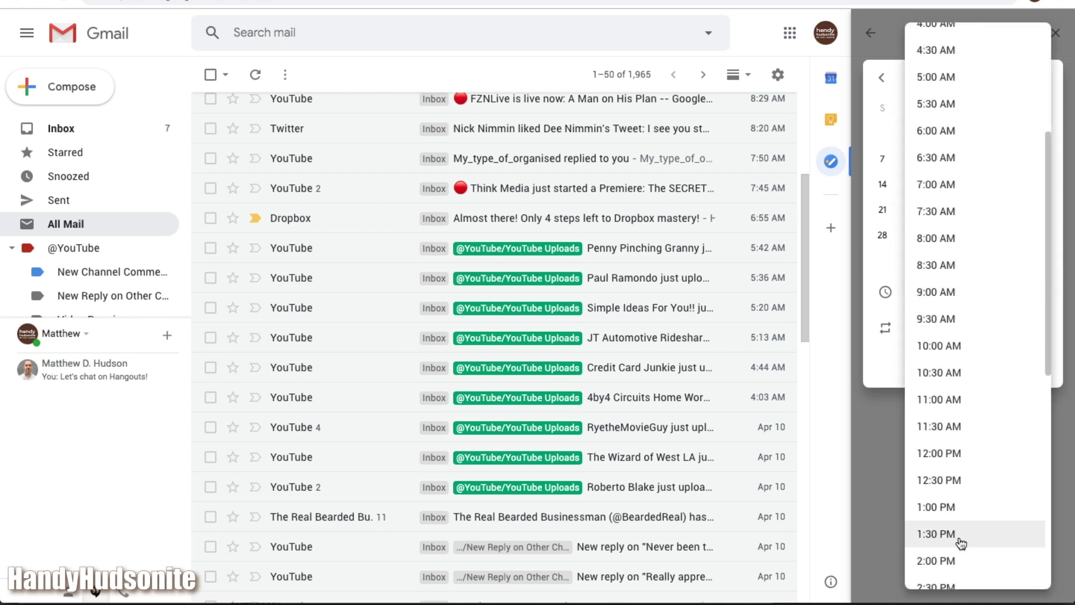
{"action": "left_click", "coordinate": [936, 534]}
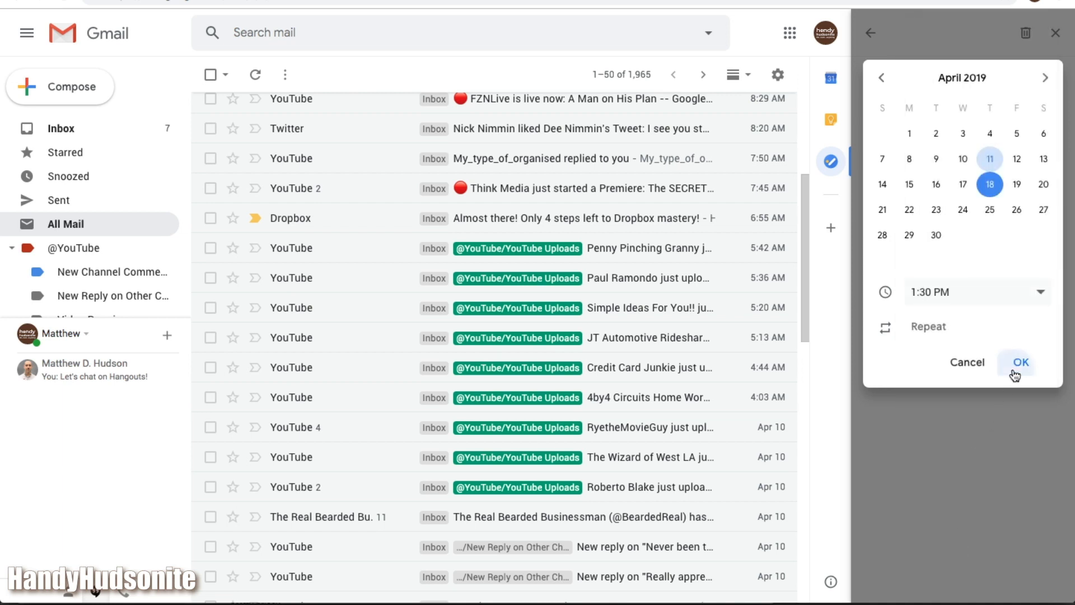
{"action": "left_click", "coordinate": [1020, 362]}
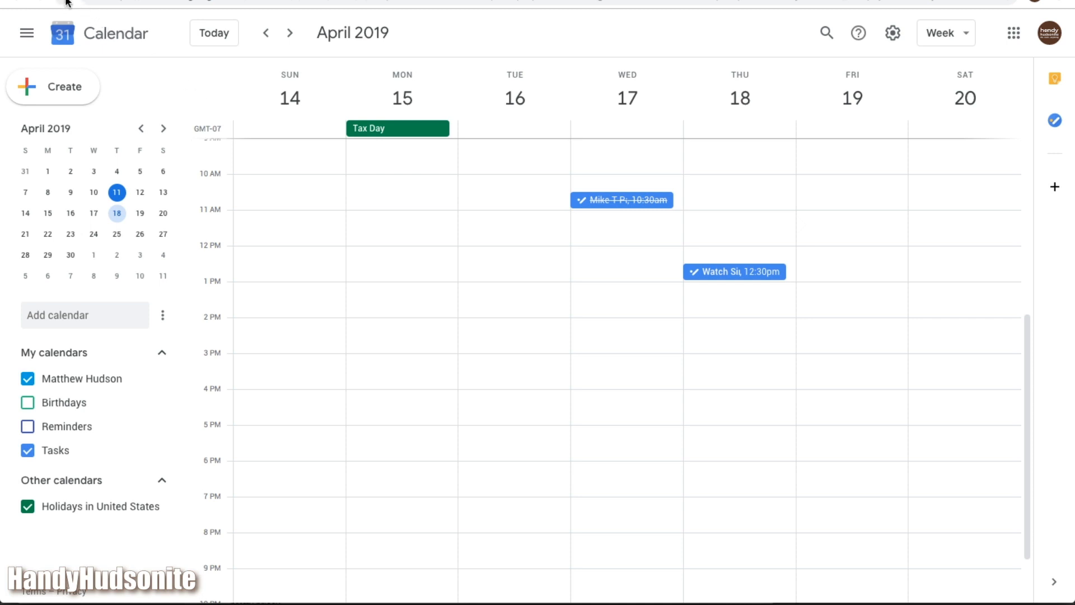
{"action": "mouse_move", "coordinate": [66, 4]}
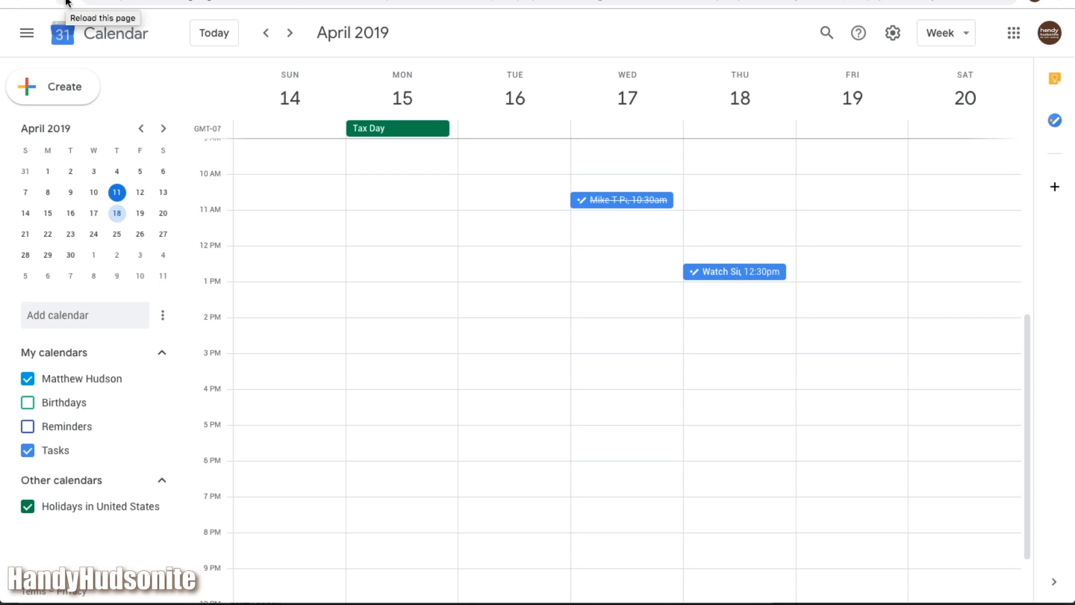
Reload Calendar, check the Thursday 1:30pm Real Bearded Businessman task, and return to Gmail.
{"action": "left_click", "coordinate": [67, 6]}
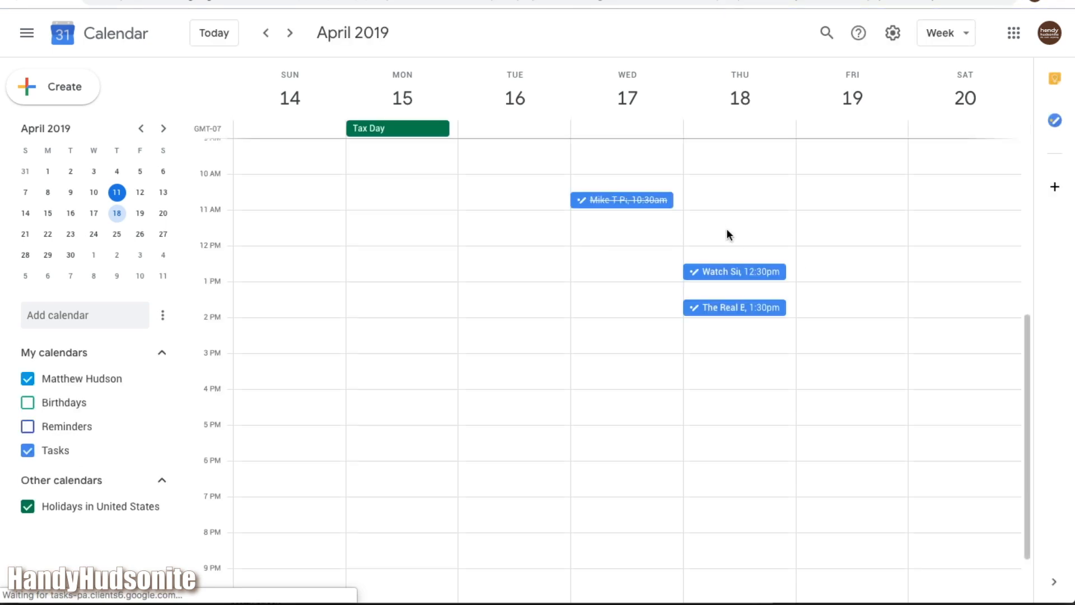
{"action": "left_click", "coordinate": [732, 307]}
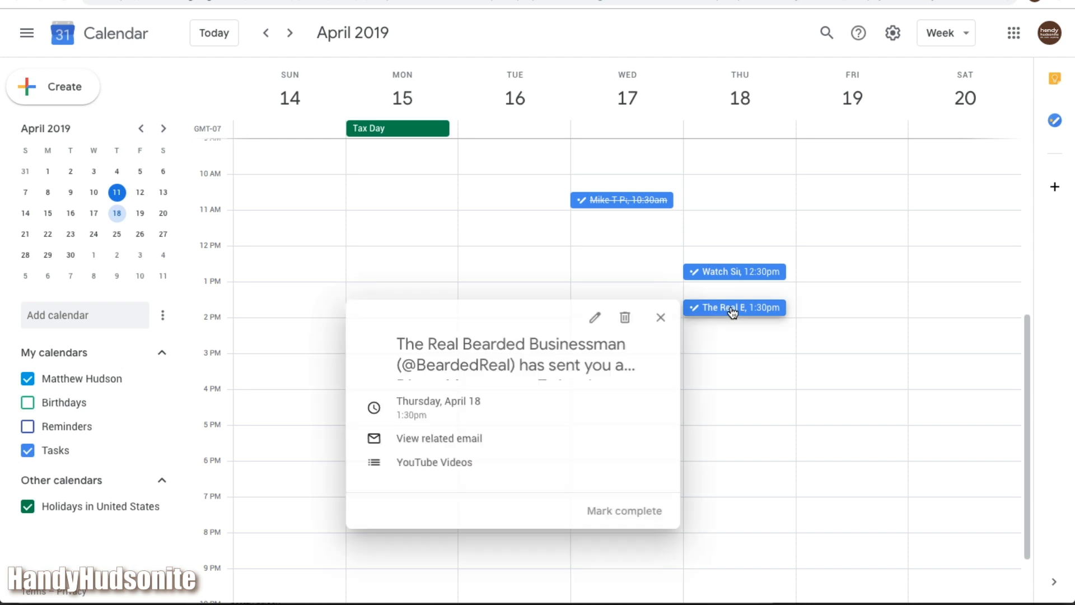
{"action": "left_click", "coordinate": [661, 318]}
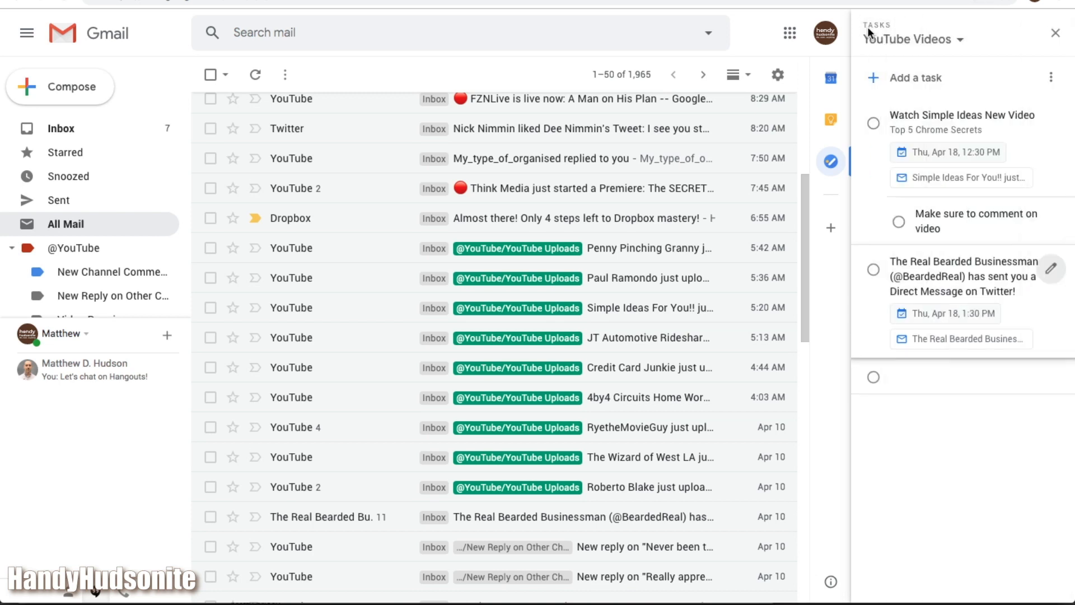
Close the Tasks side panel, reopen it from the right sidebar, then close it again.
{"action": "left_click", "coordinate": [1054, 32]}
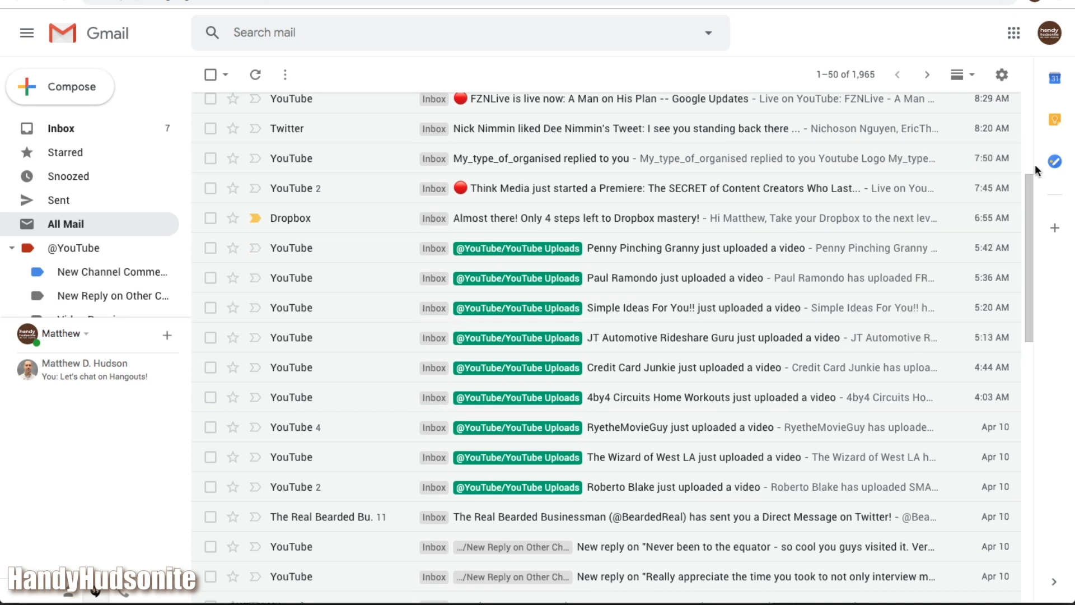
{"action": "left_click", "coordinate": [1057, 162]}
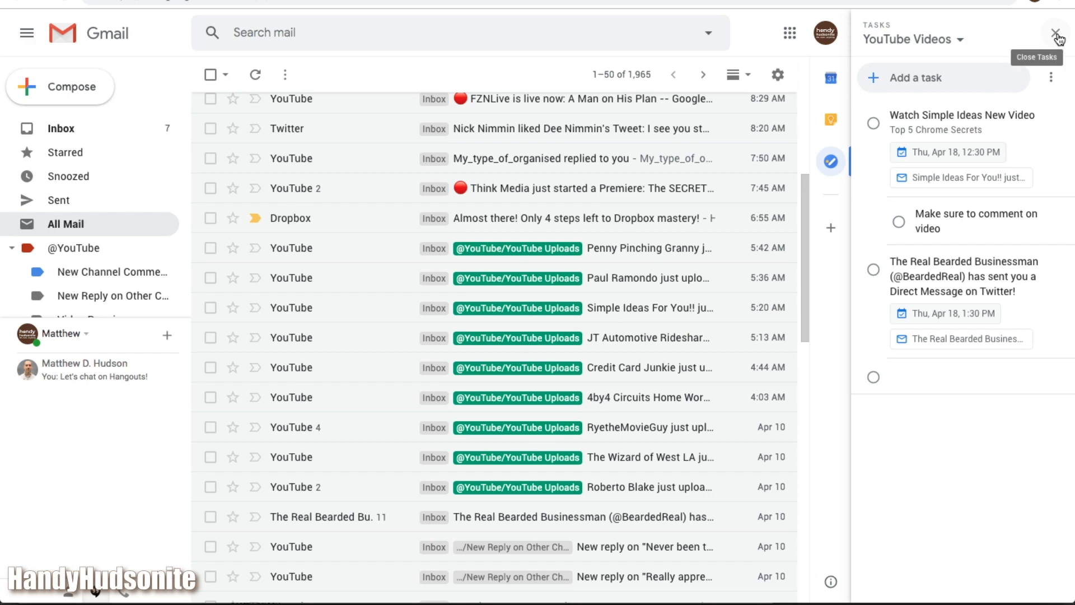
{"action": "left_click", "coordinate": [1054, 36]}
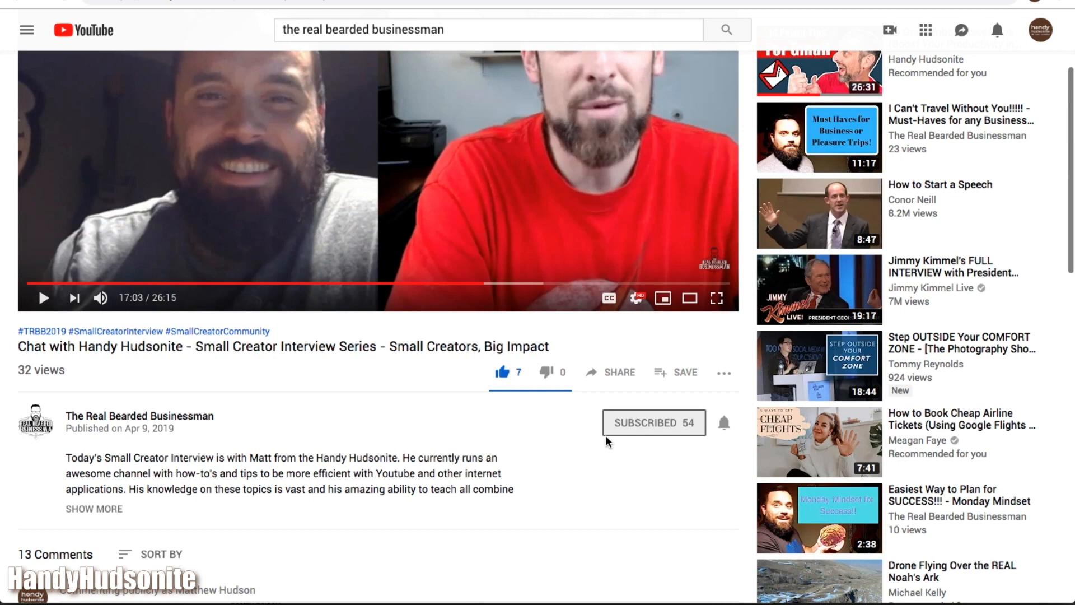
{"action": "mouse_move", "coordinate": [412, 398]}
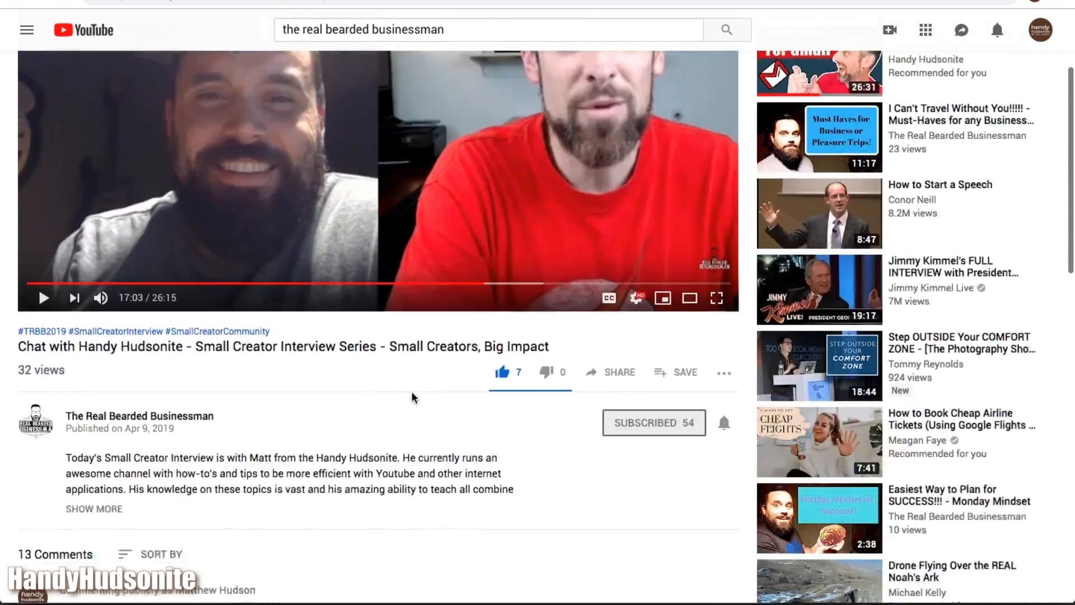
{"action": "scroll", "scroll_direction": "down", "scroll_amount": 3}
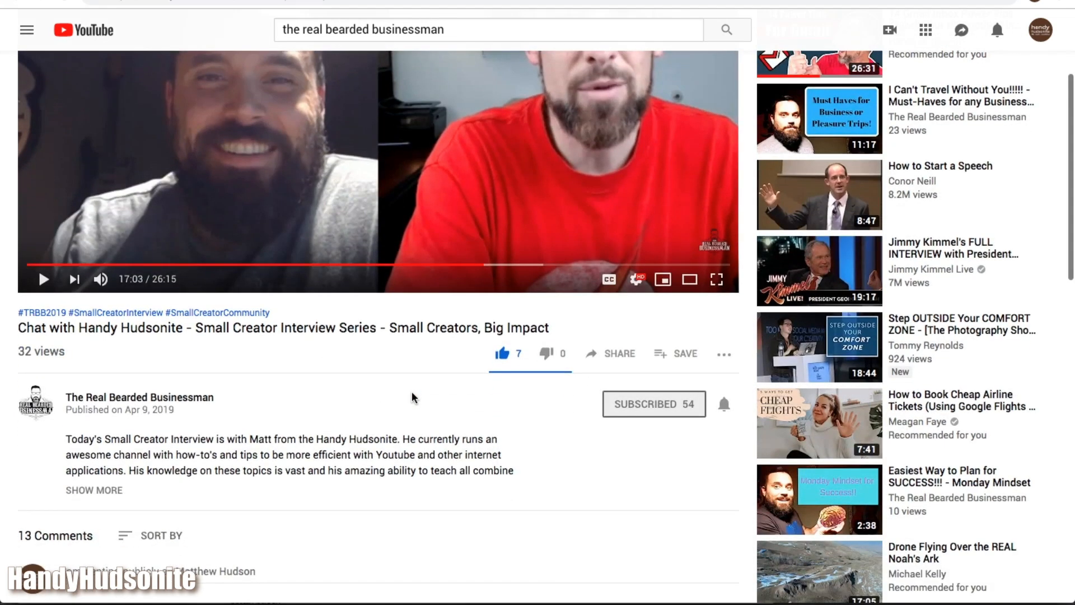
{"action": "mouse_move", "coordinate": [382, 350]}
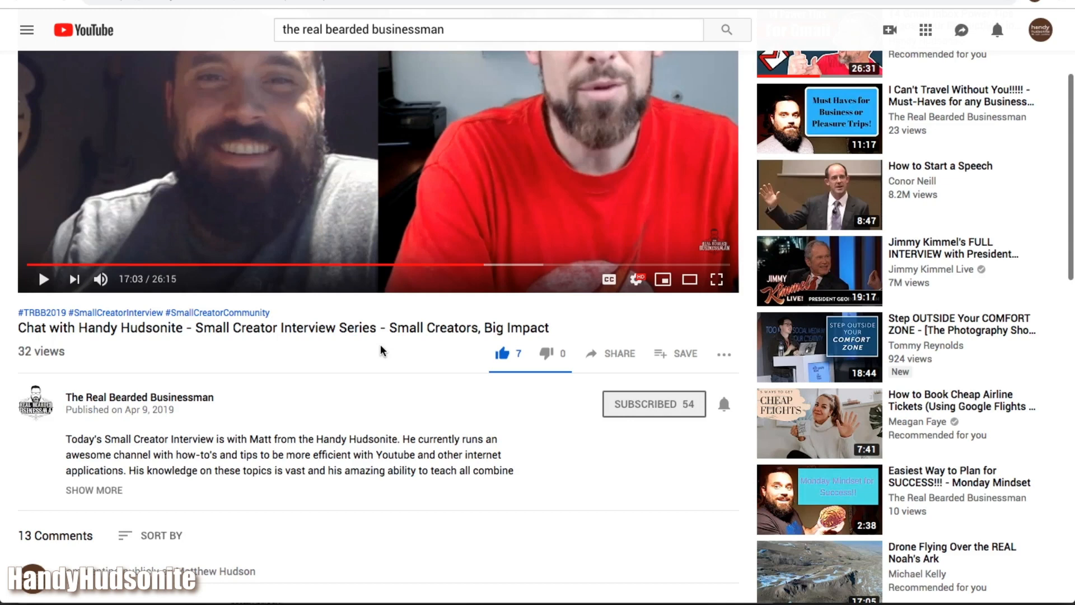
{"action": "mouse_move", "coordinate": [383, 351]}
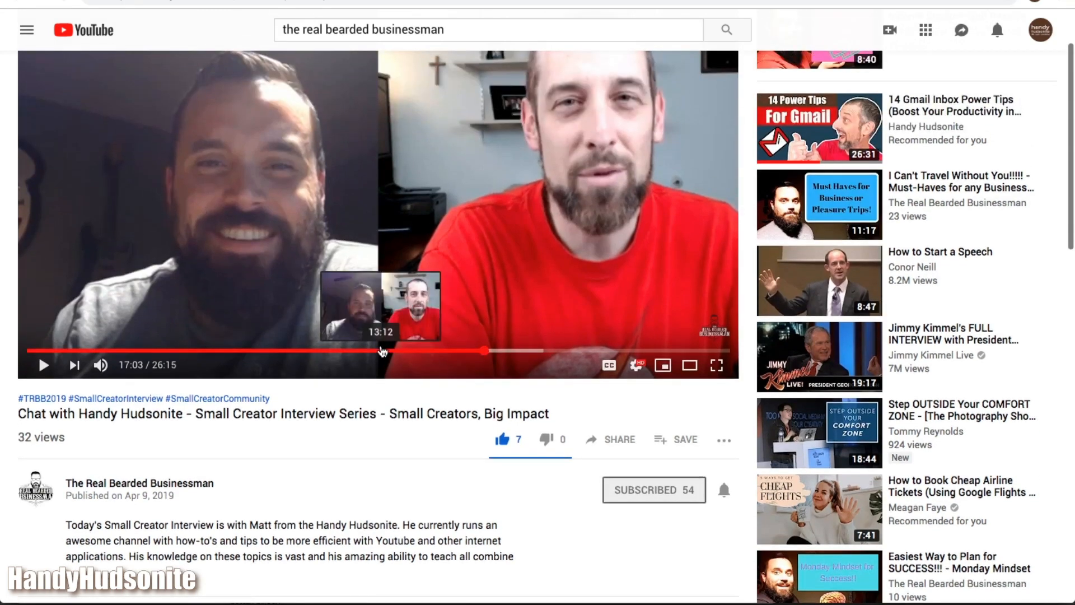
{"action": "scroll", "scroll_direction": "down", "scroll_amount": 3}
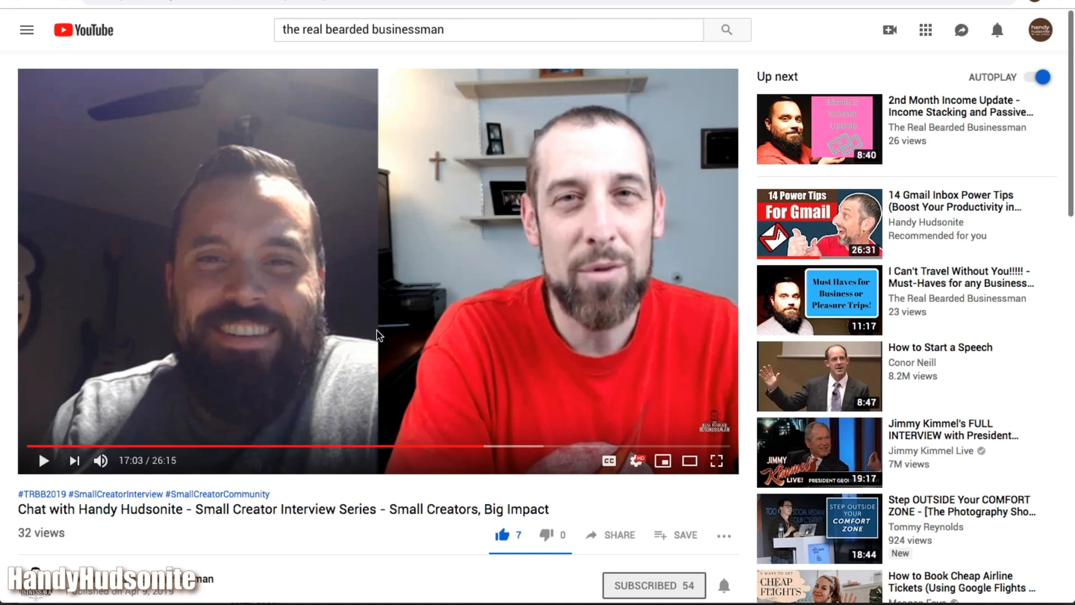
{"action": "mouse_move", "coordinate": [451, 82]}
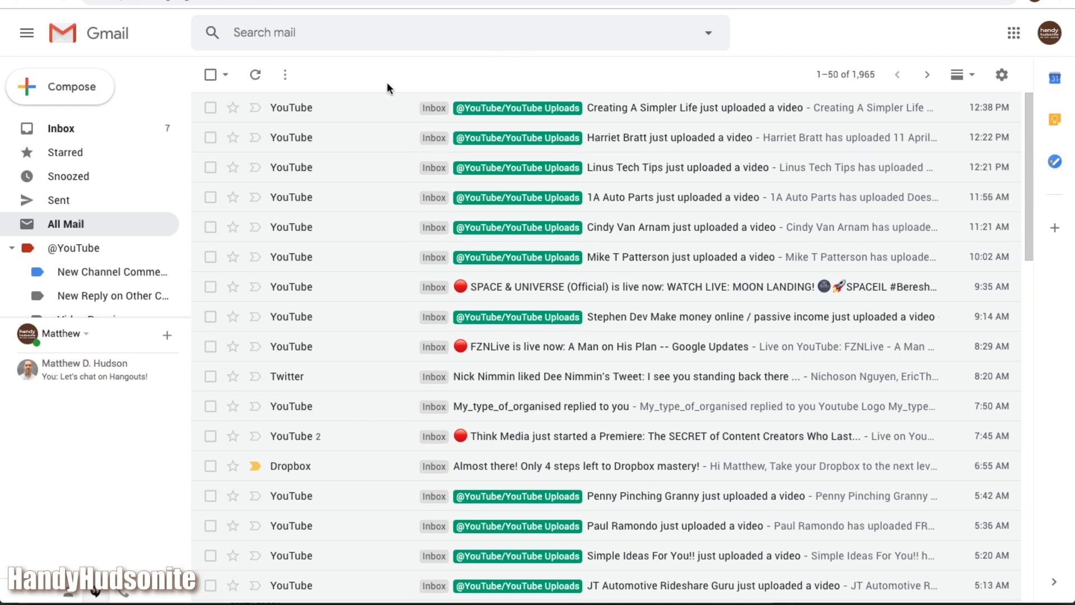
{"action": "mouse_move", "coordinate": [792, 28]}
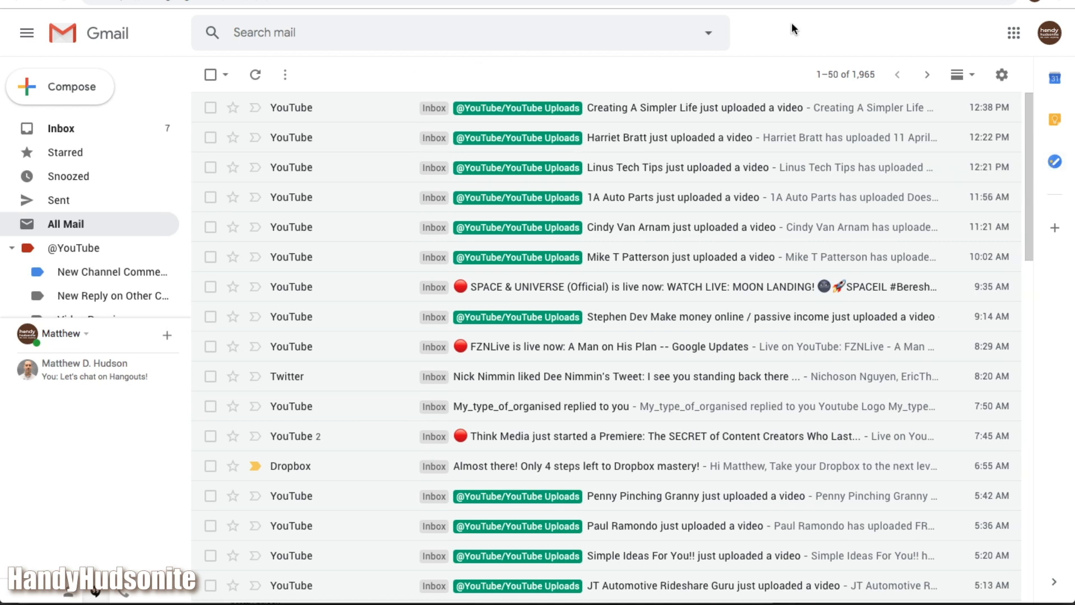